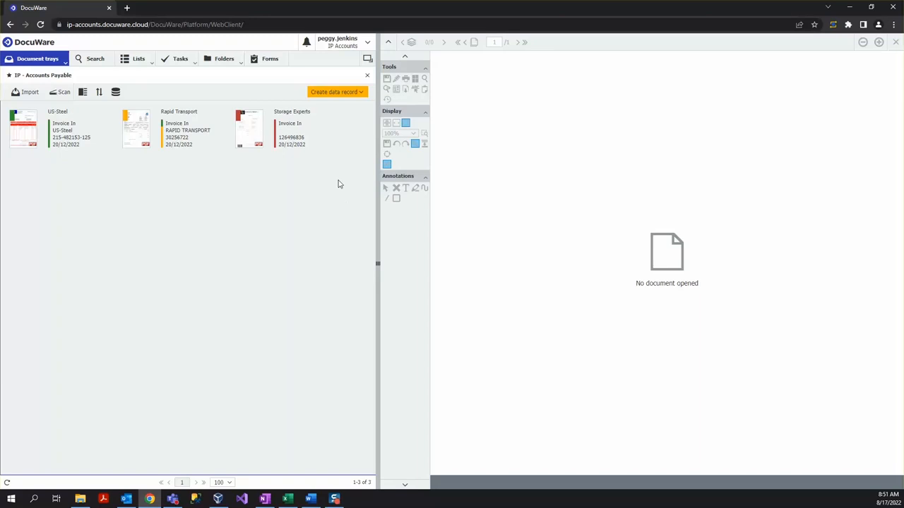
mouse_move(289, 180)
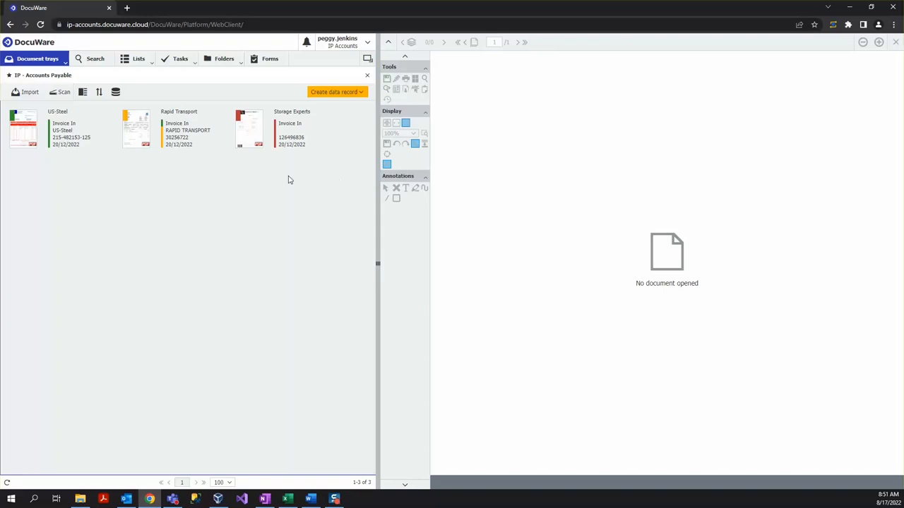
click(291, 127)
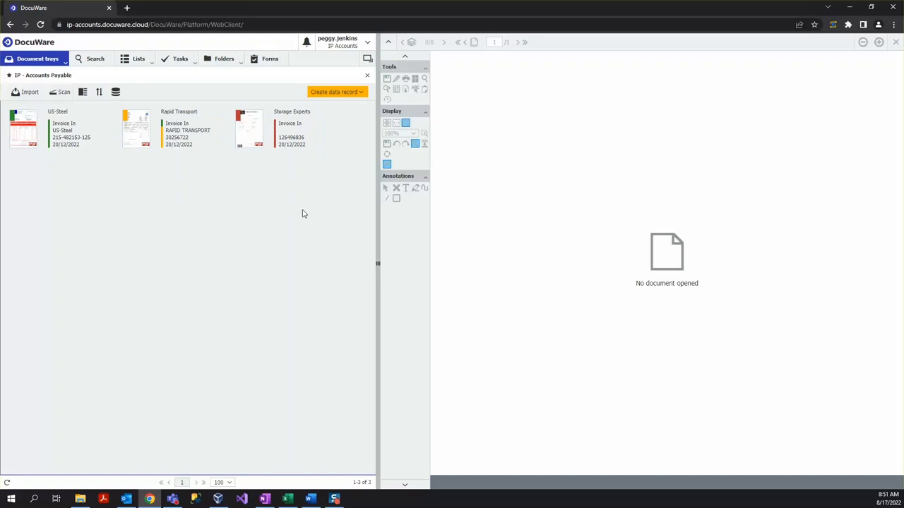
mouse_move(63, 177)
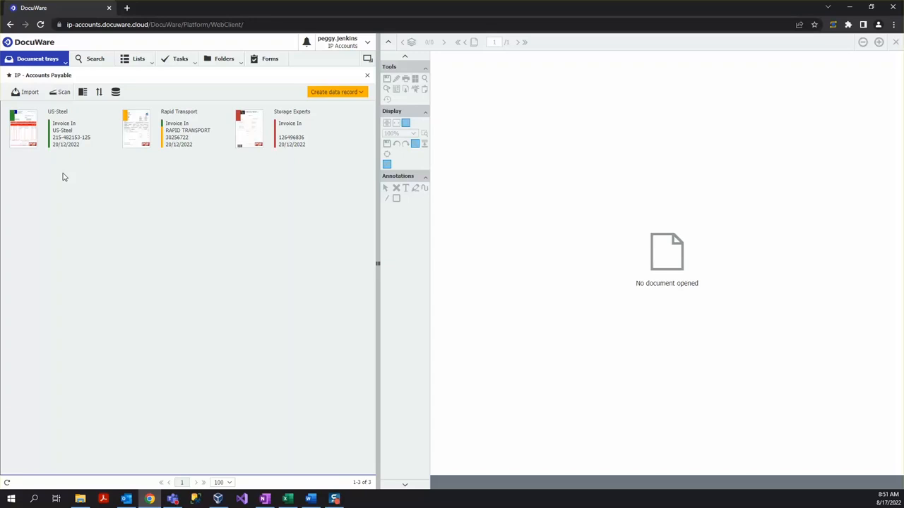
click(24, 131)
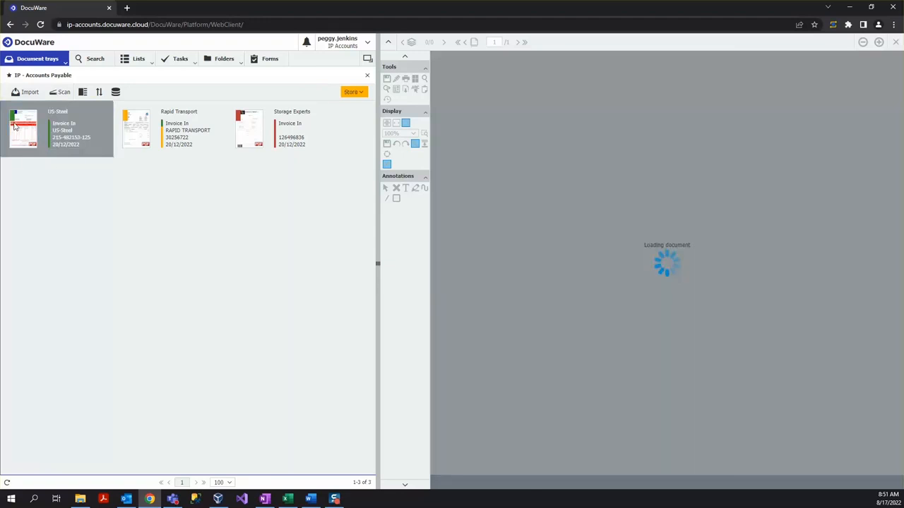
double_click(27, 127)
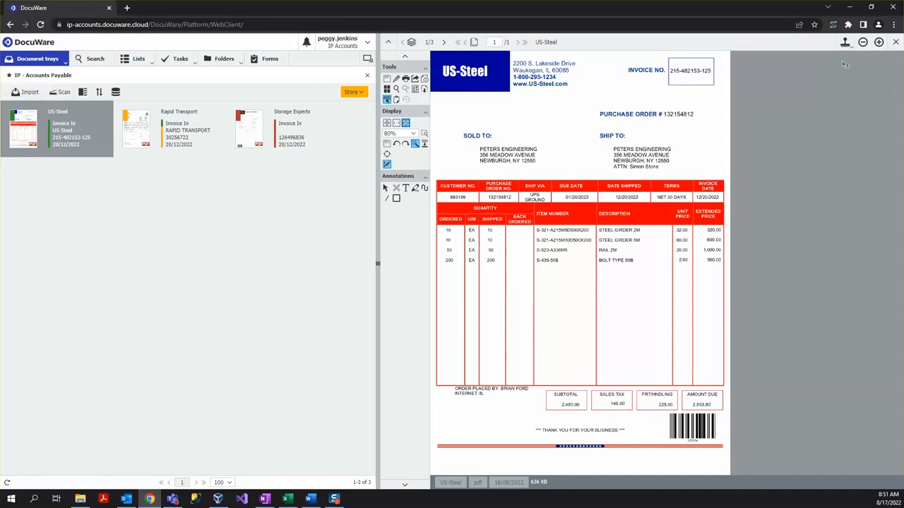
click(880, 43)
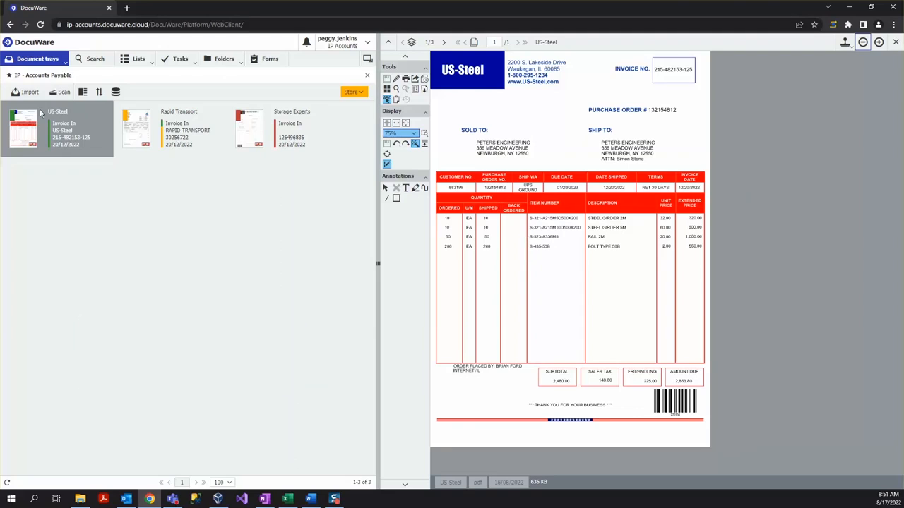
mouse_move(28, 92)
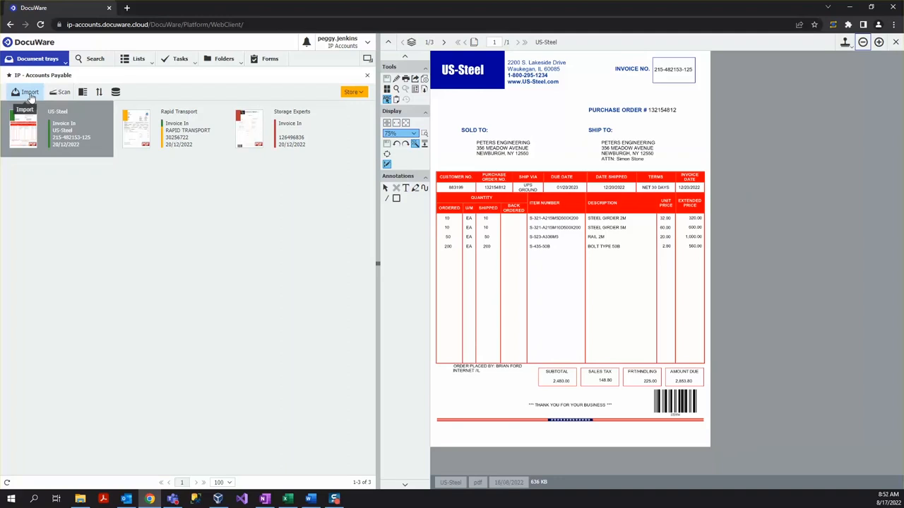
mouse_move(63, 92)
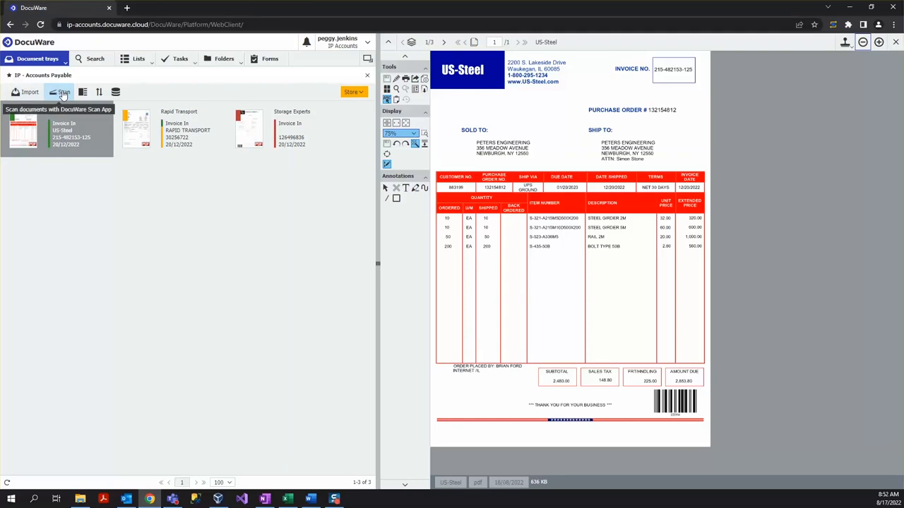
mouse_move(151, 268)
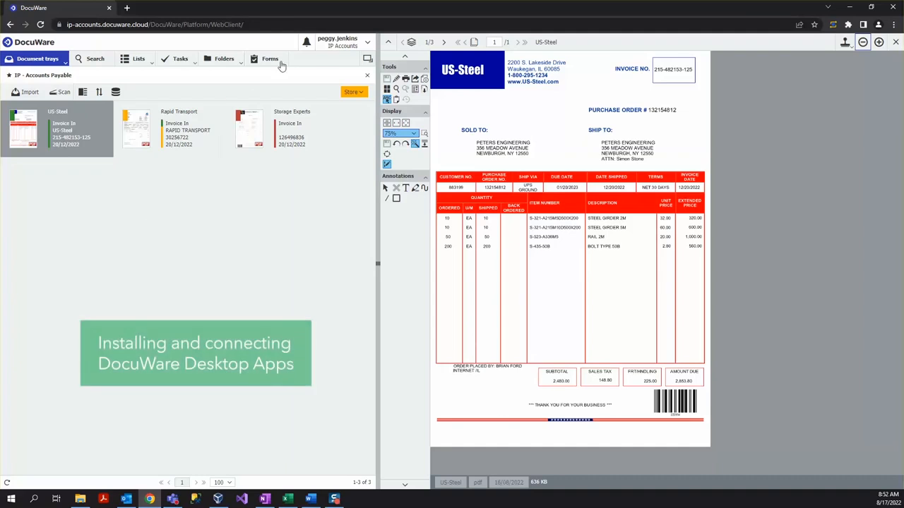
click(334, 41)
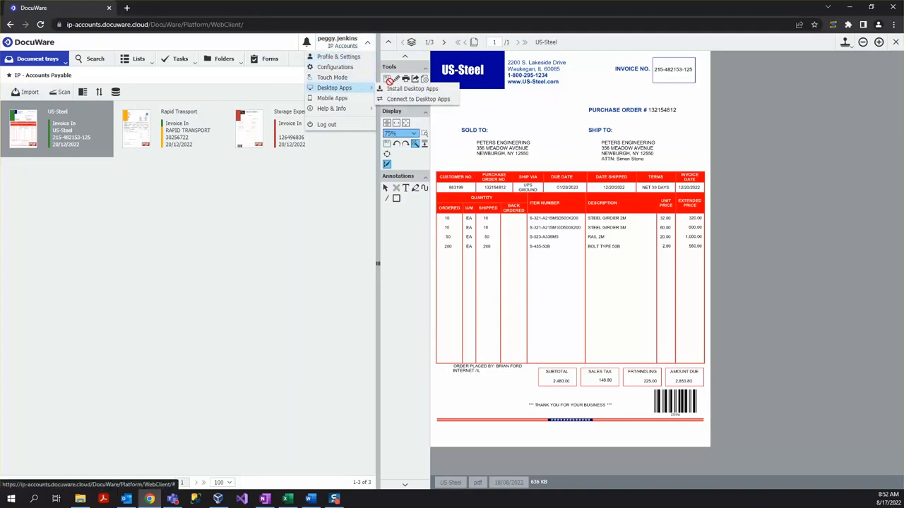
mouse_move(411, 88)
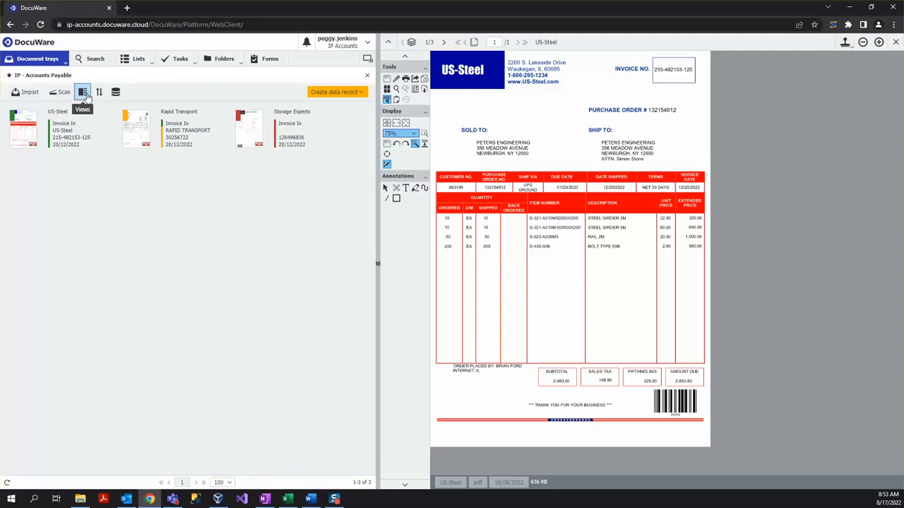
click(83, 92)
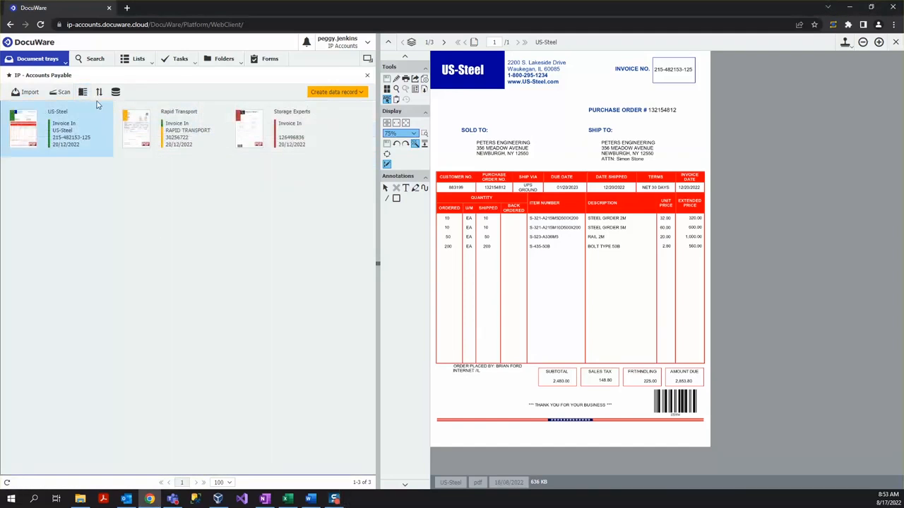
mouse_move(101, 92)
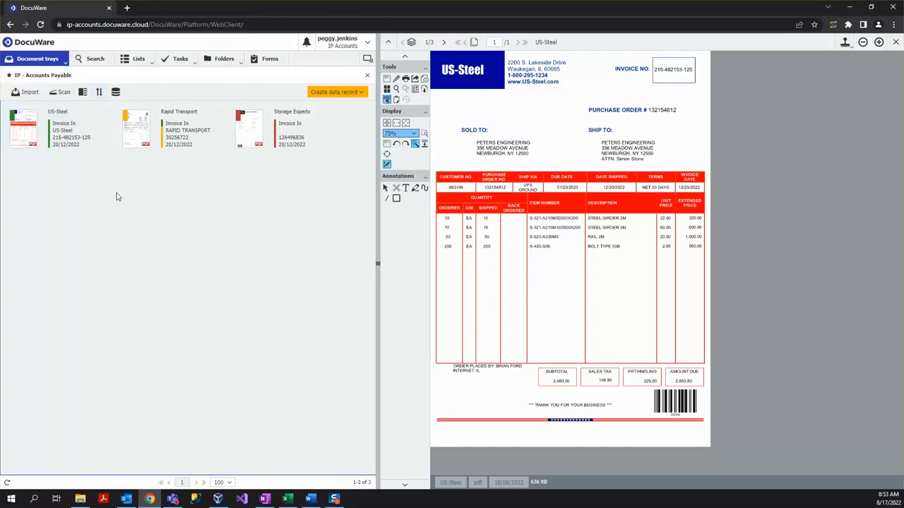
mouse_move(122, 192)
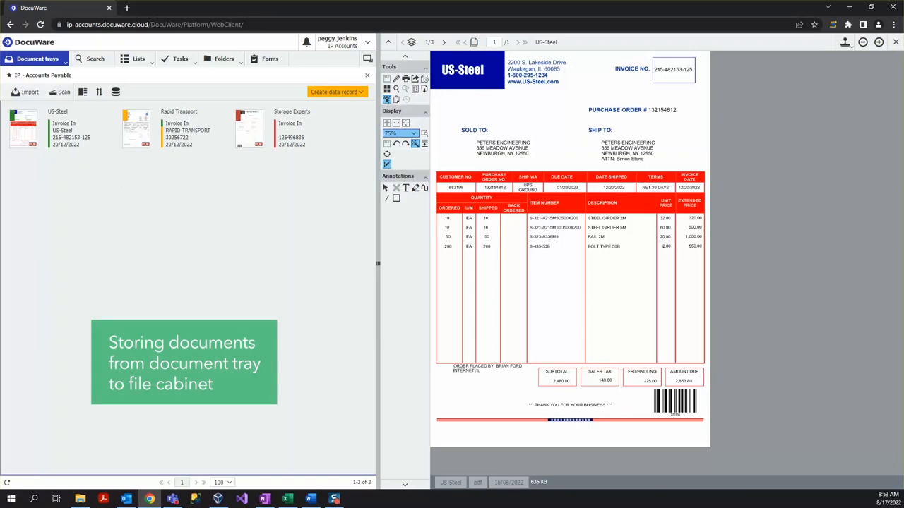
mouse_move(214, 224)
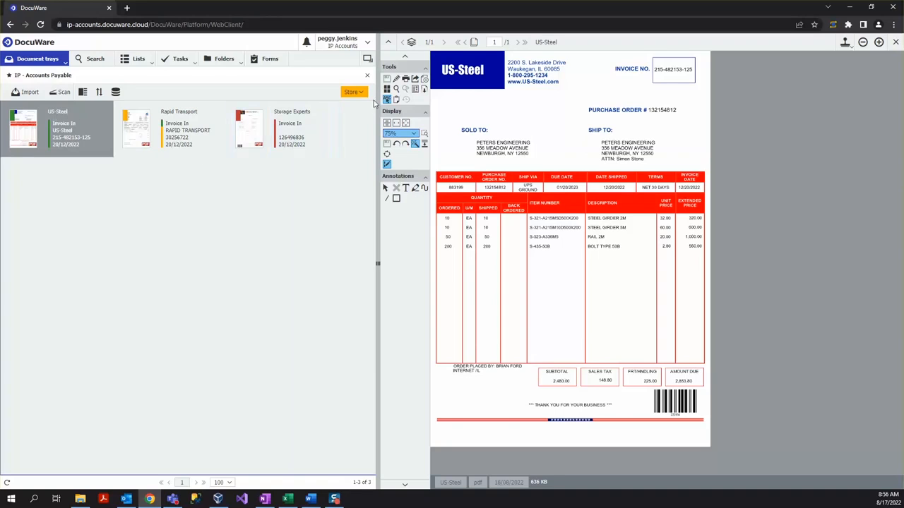
click(353, 92)
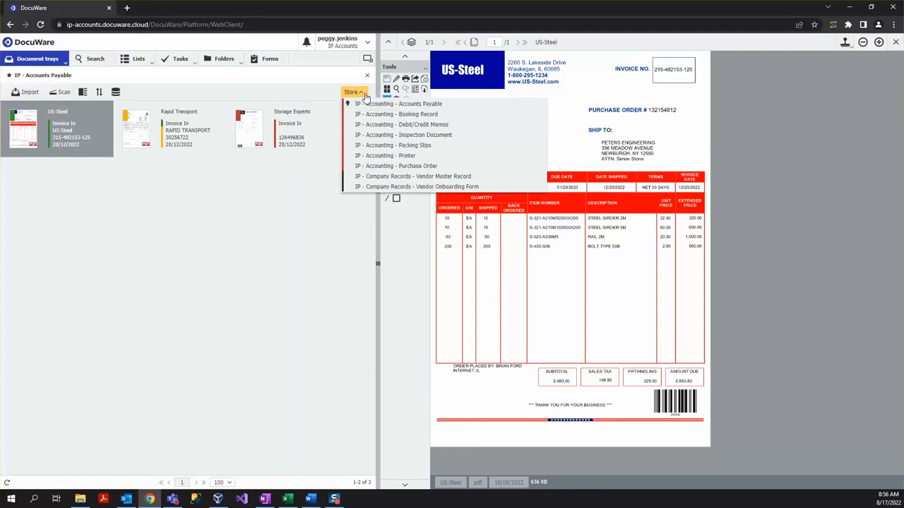
mouse_move(379, 104)
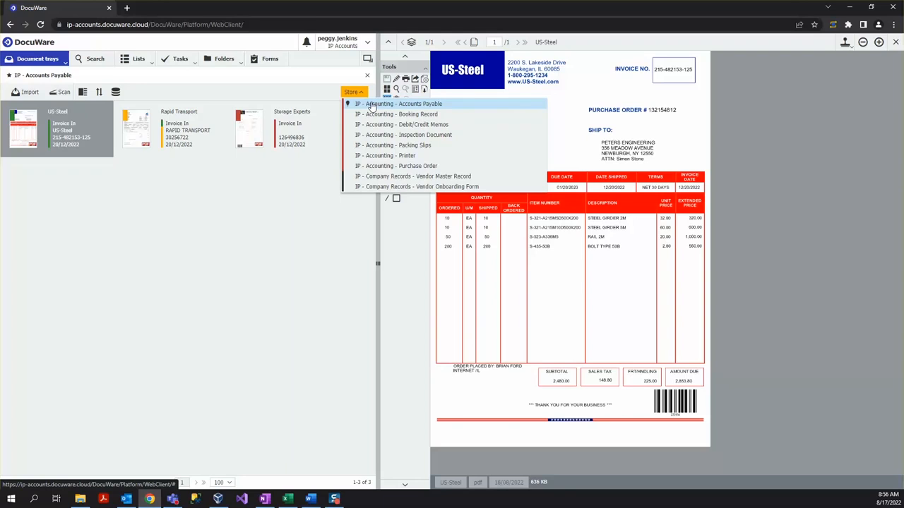
click(401, 104)
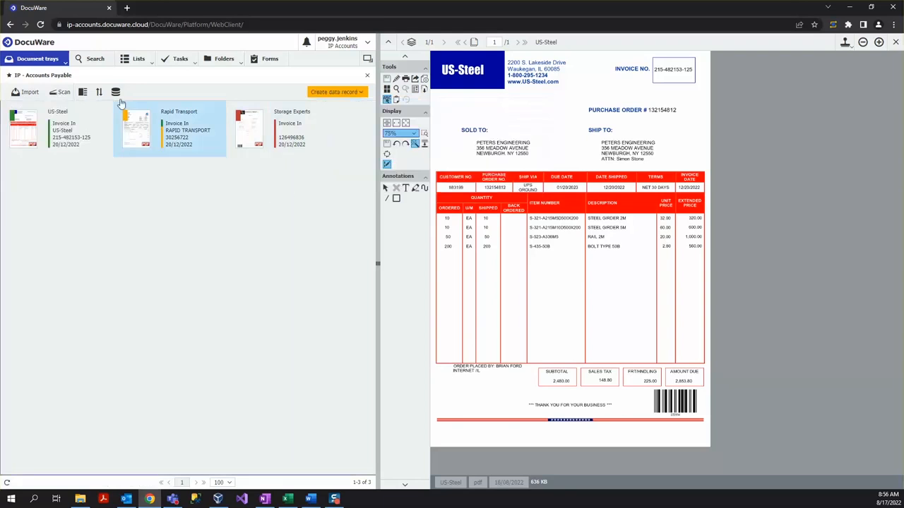
mouse_move(119, 92)
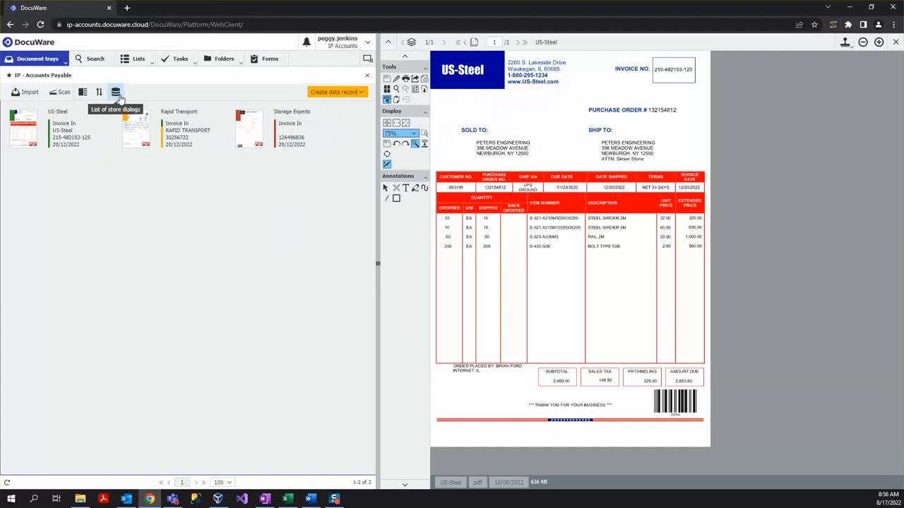
Show the store dialogs list, including Accounts Payable and Booking Record
click(115, 92)
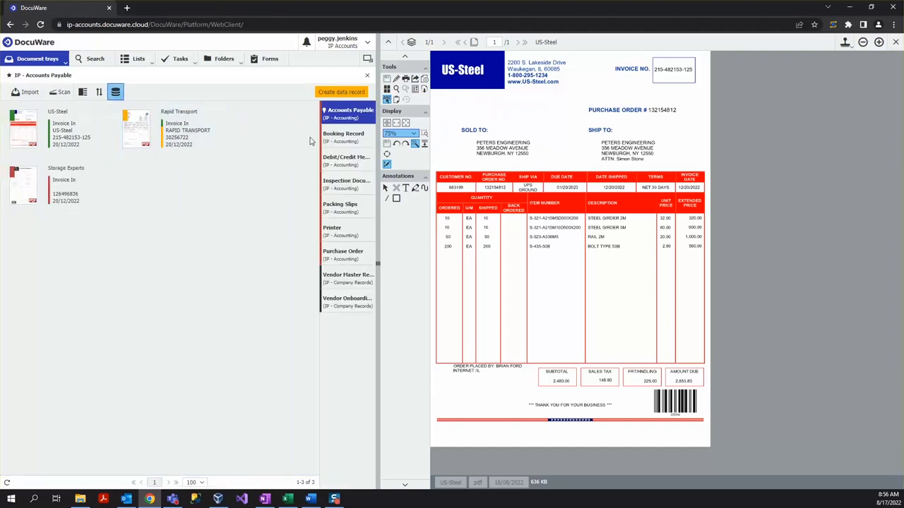
mouse_move(368, 149)
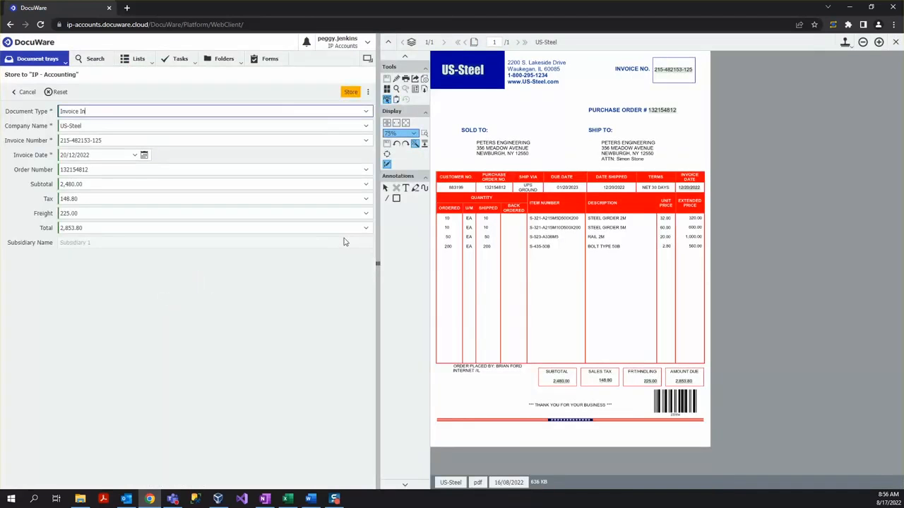
mouse_move(276, 260)
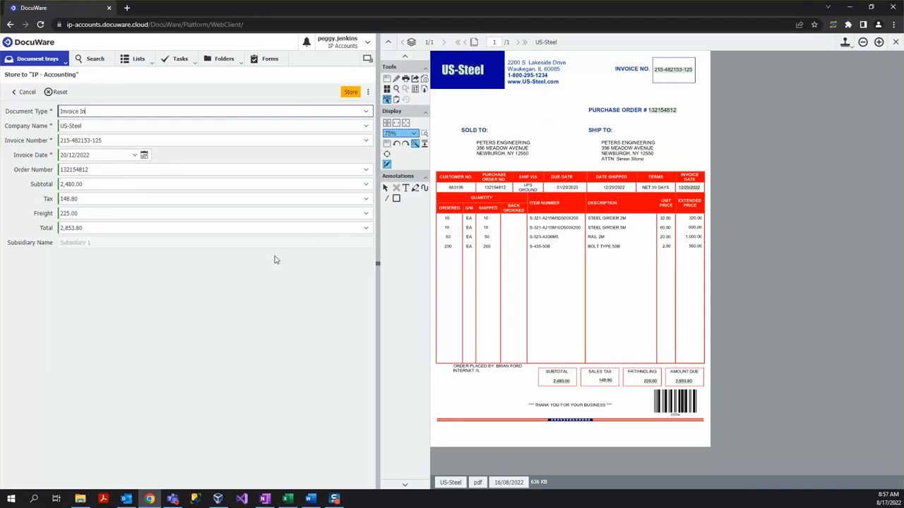
mouse_move(330, 290)
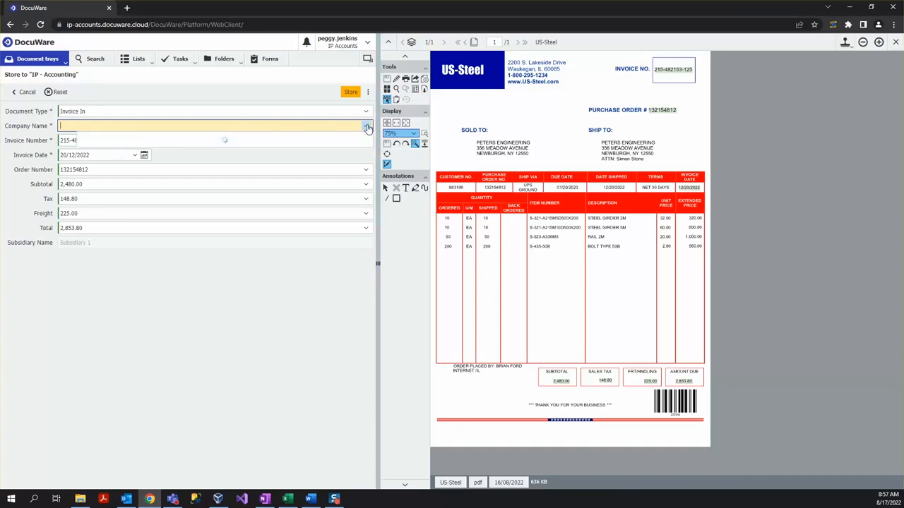
Set the company name to US-Steel and store the invoice to IP - Accounting
click(365, 125)
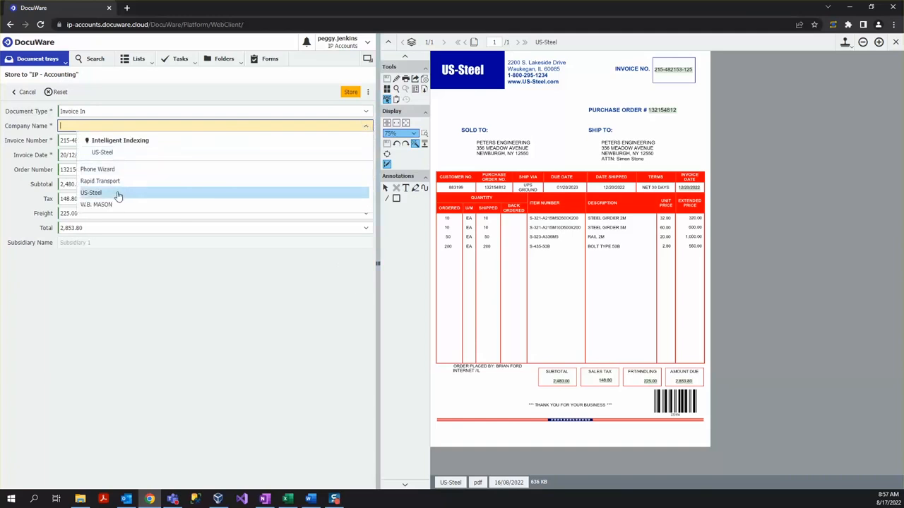
click(91, 192)
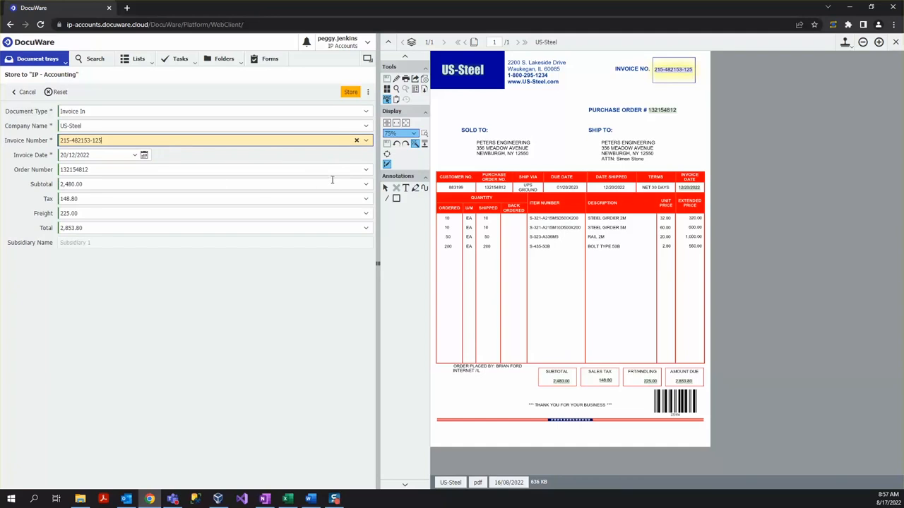
click(350, 92)
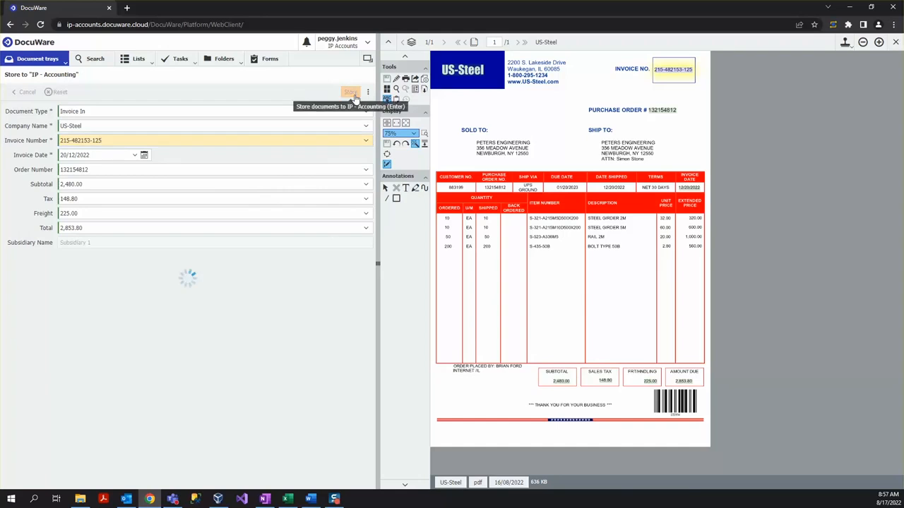
Finish storing the US-Steel invoice and bring up the IP - Accounting Invoice Search form
click(349, 93)
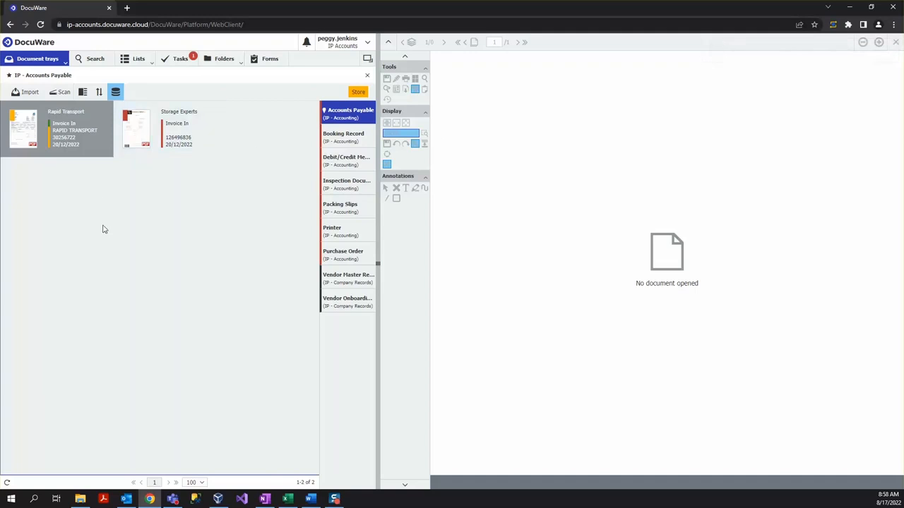
mouse_move(177, 210)
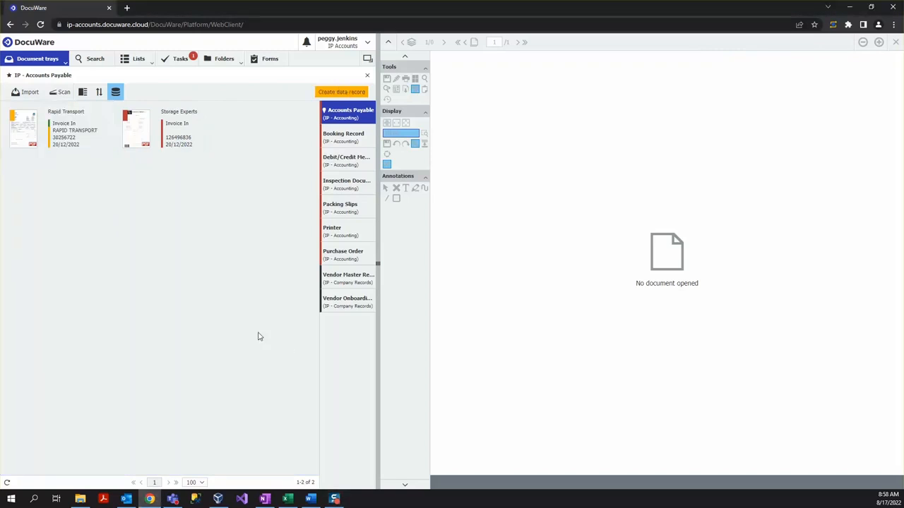
mouse_move(255, 332)
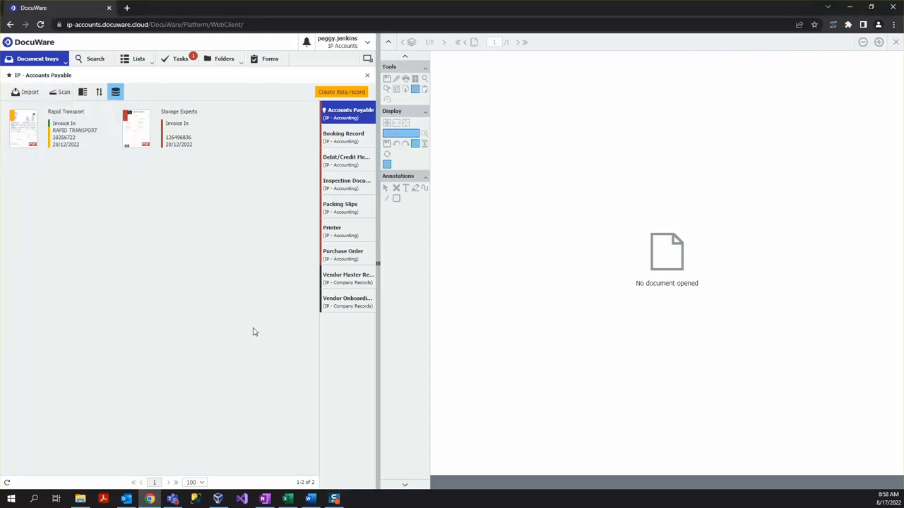
mouse_move(255, 334)
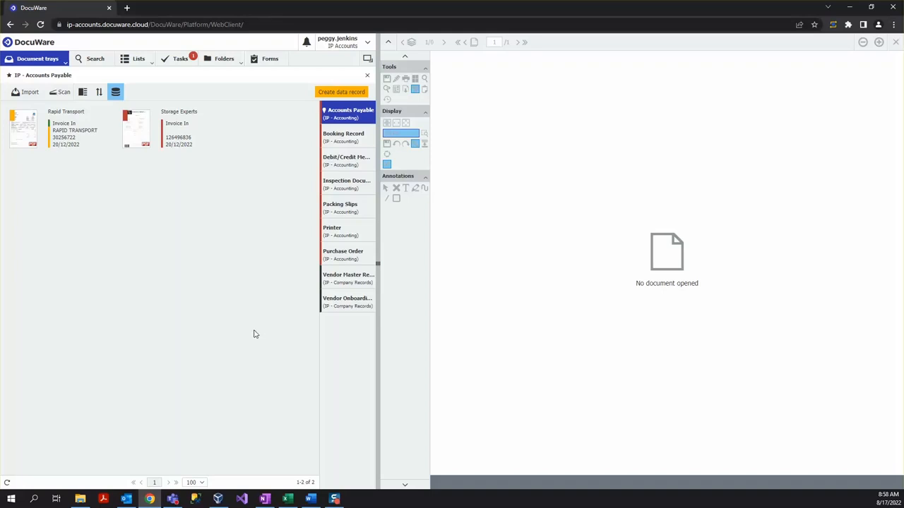
mouse_move(209, 183)
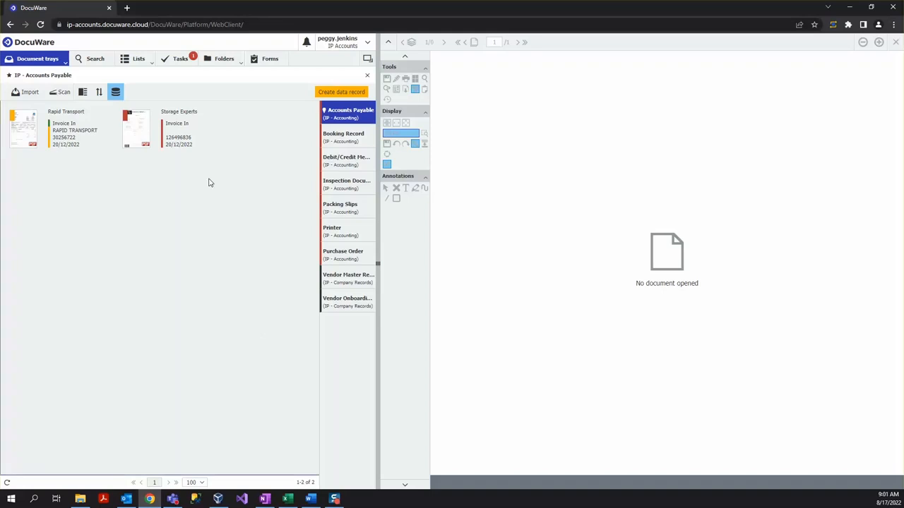
click(92, 58)
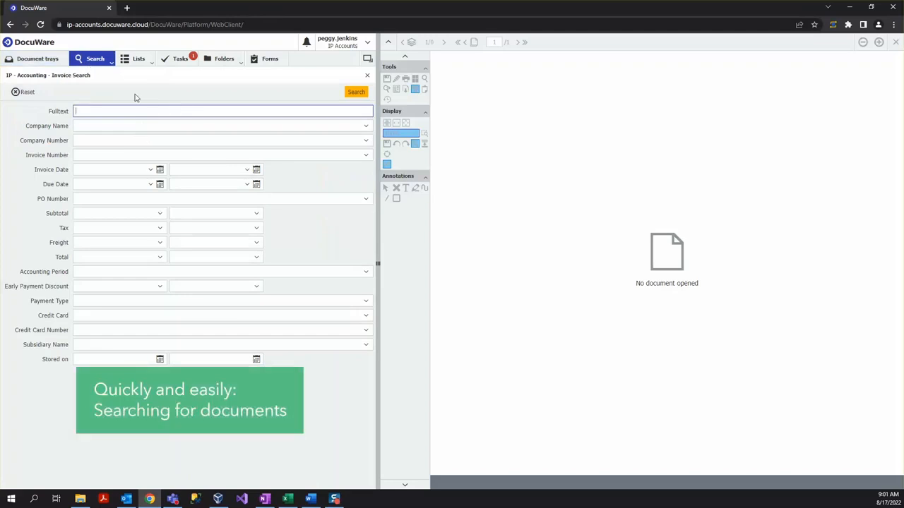
Open a second, empty IP - Accounting Invoice Search tab
click(102, 58)
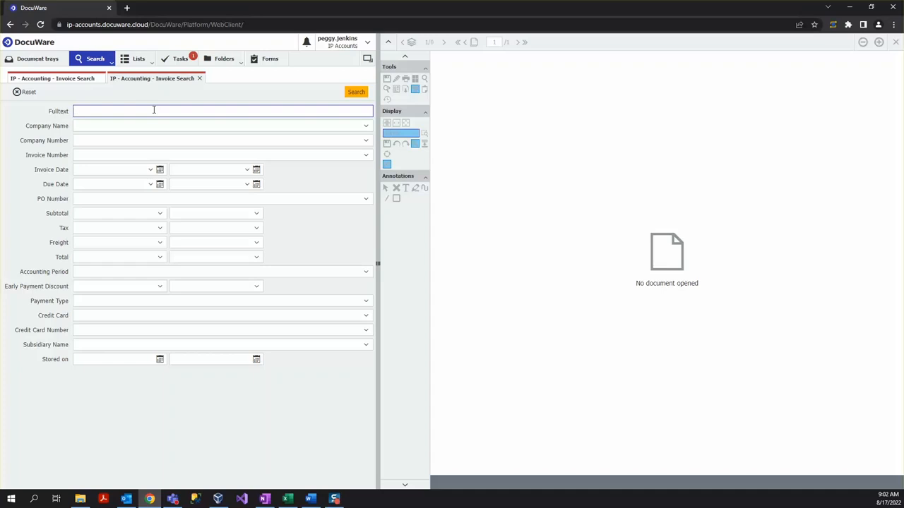
Run a full-text search for 'bolt', returning two US-Steel invoices
click(154, 111)
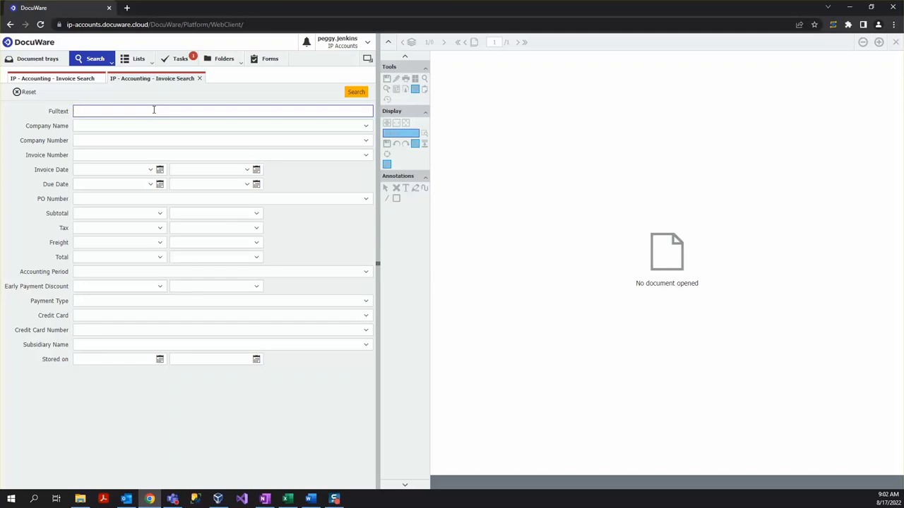
click(153, 111)
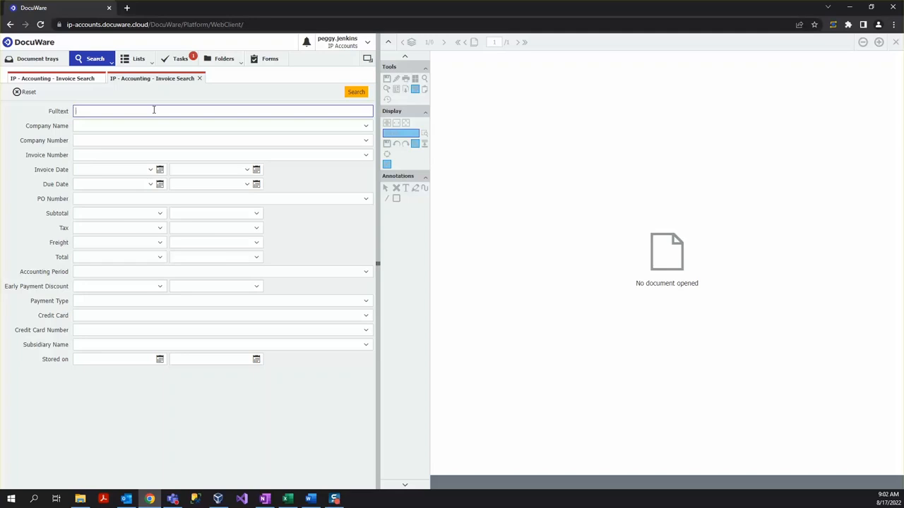
text(bolt)
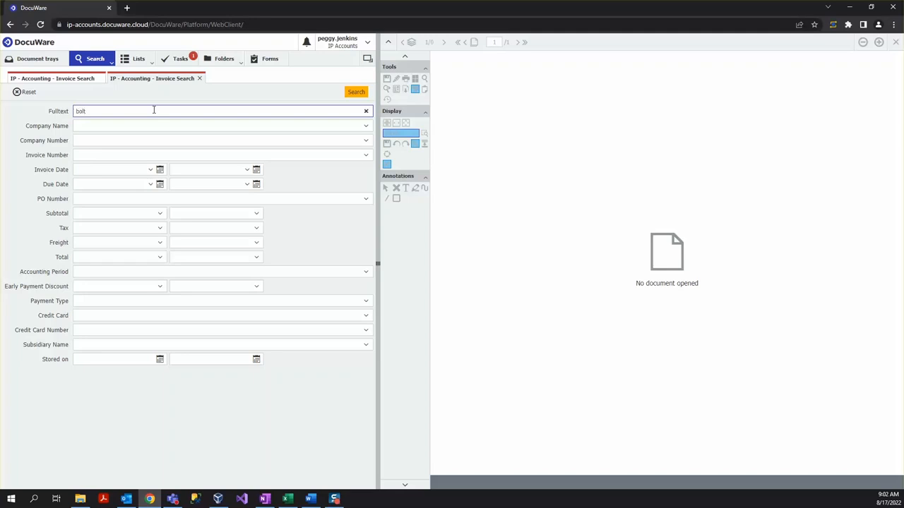
click(356, 92)
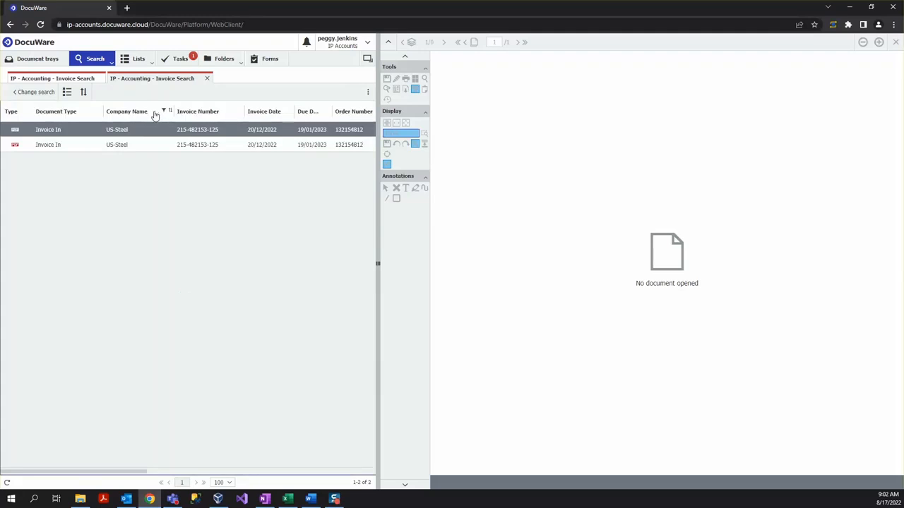
mouse_move(144, 130)
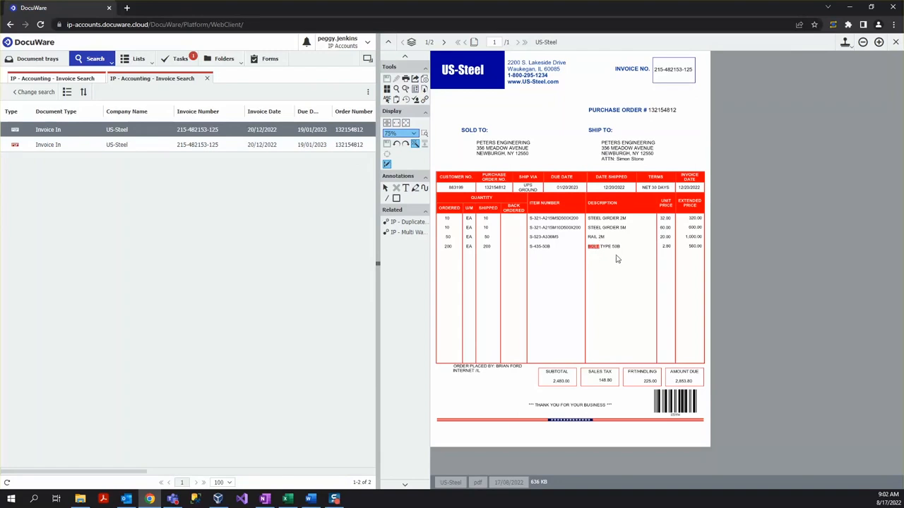
mouse_move(596, 261)
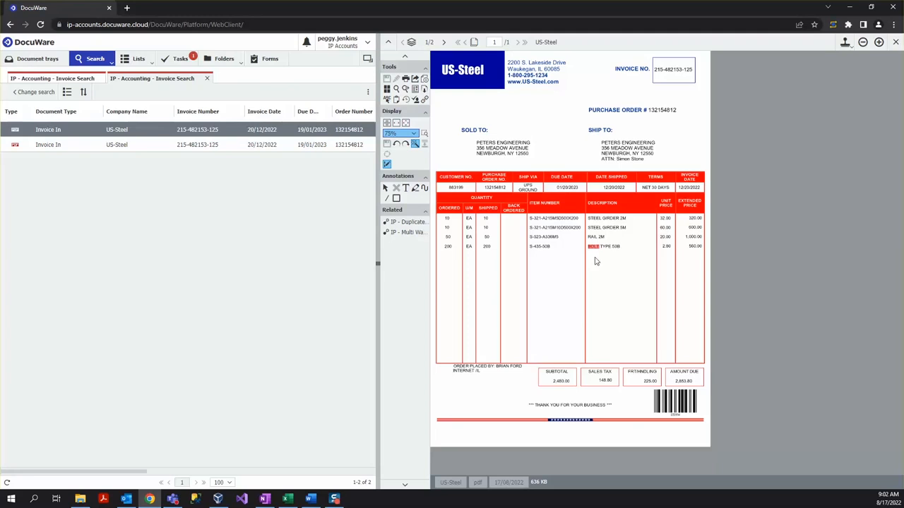
mouse_move(267, 233)
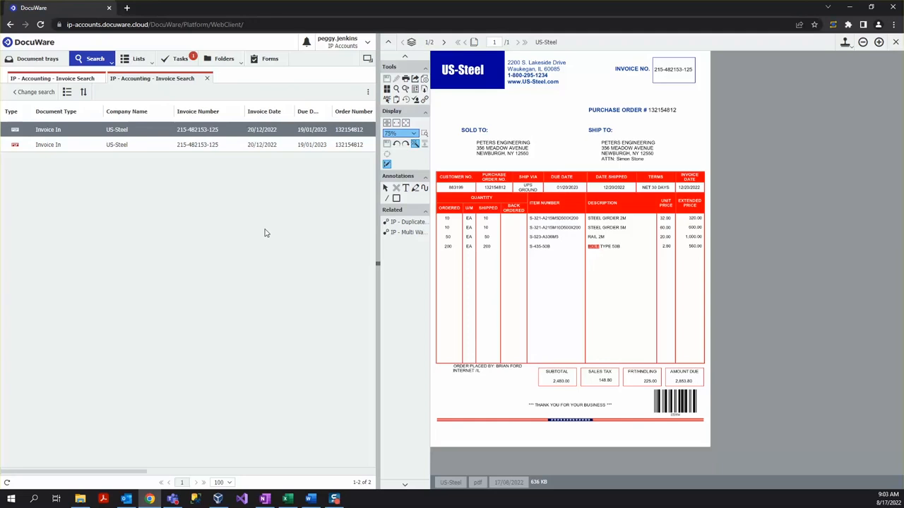
mouse_move(270, 235)
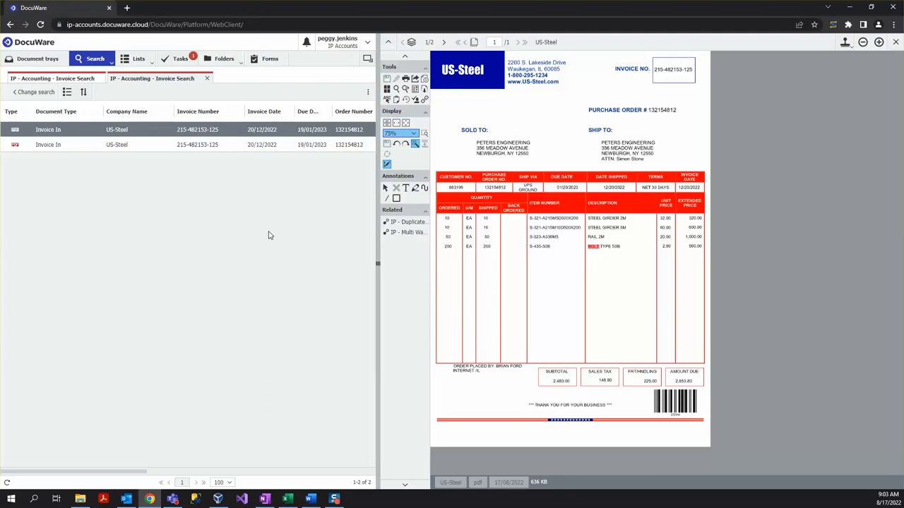
Browse the Accounts Payable by Year folders to 2022 › Dec › US-Steel
click(225, 58)
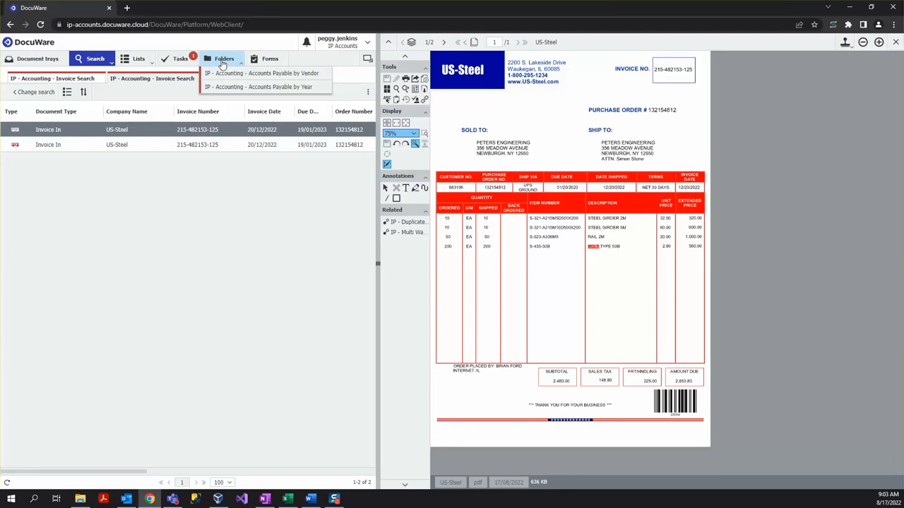
click(259, 86)
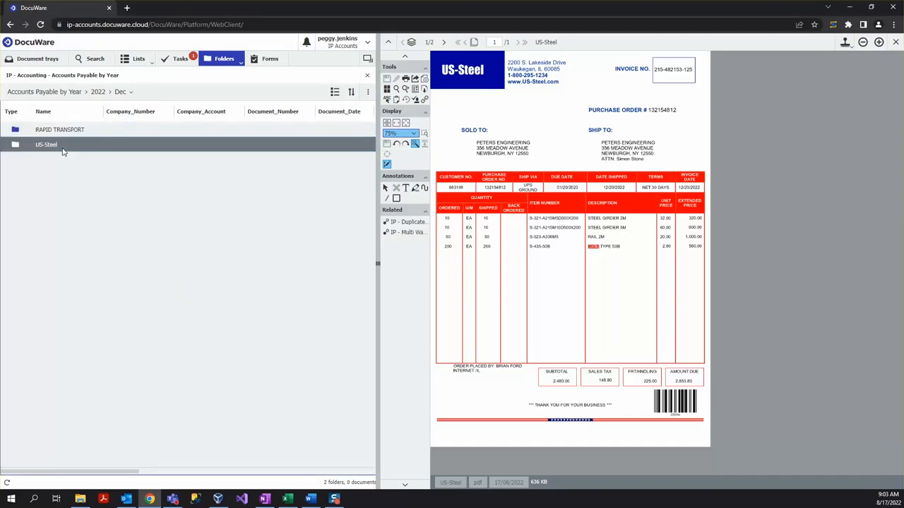
double_click(45, 146)
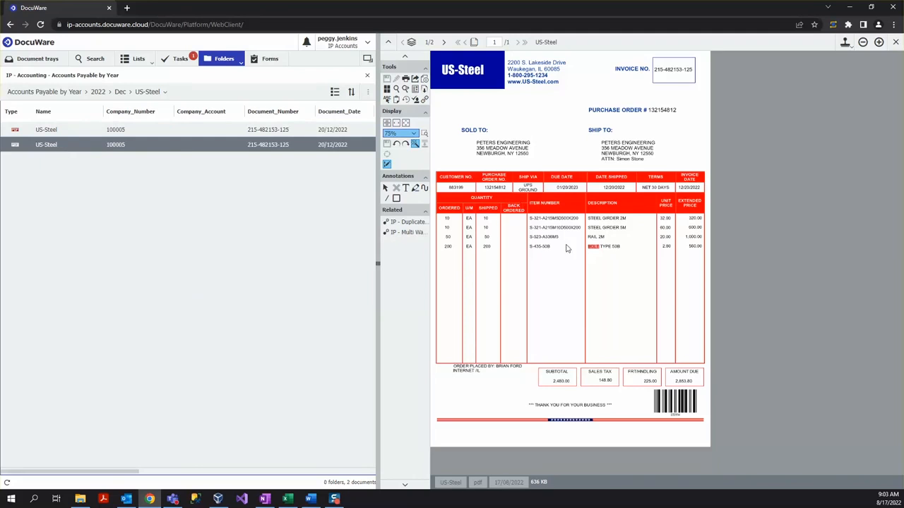
mouse_move(320, 276)
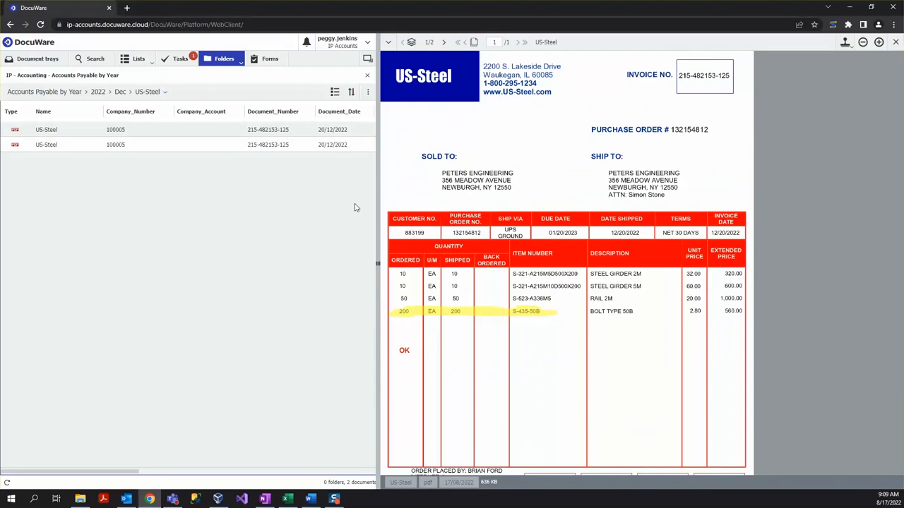
Highlight the S-435-50B line in yellow and add a red 'OK' text note
click(389, 41)
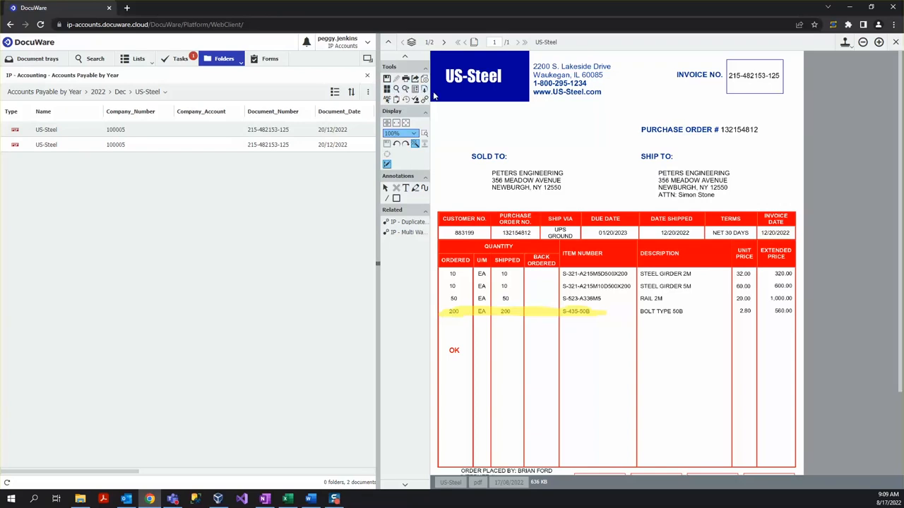
mouse_move(403, 87)
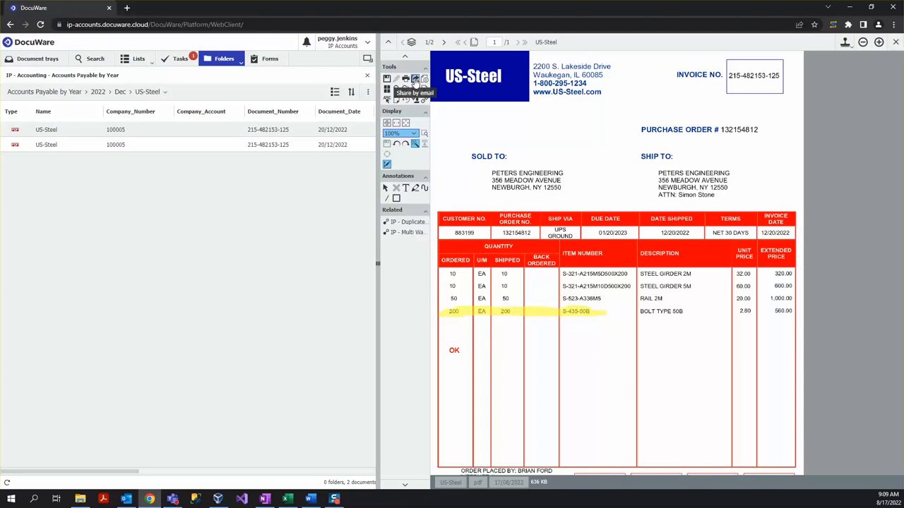
click(407, 79)
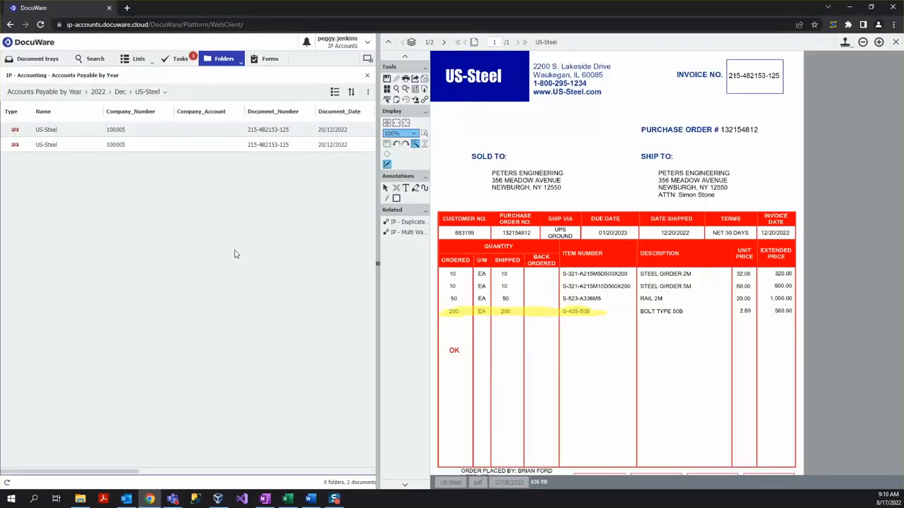
mouse_move(240, 253)
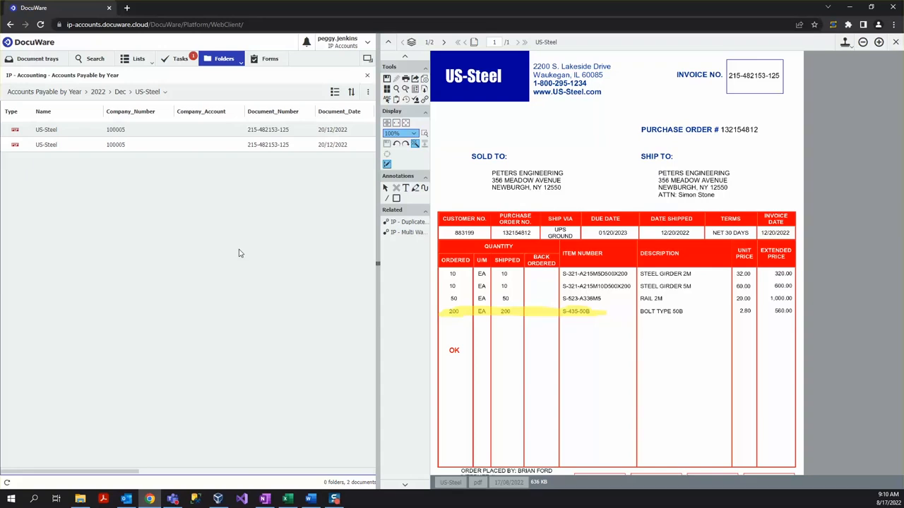
mouse_move(329, 102)
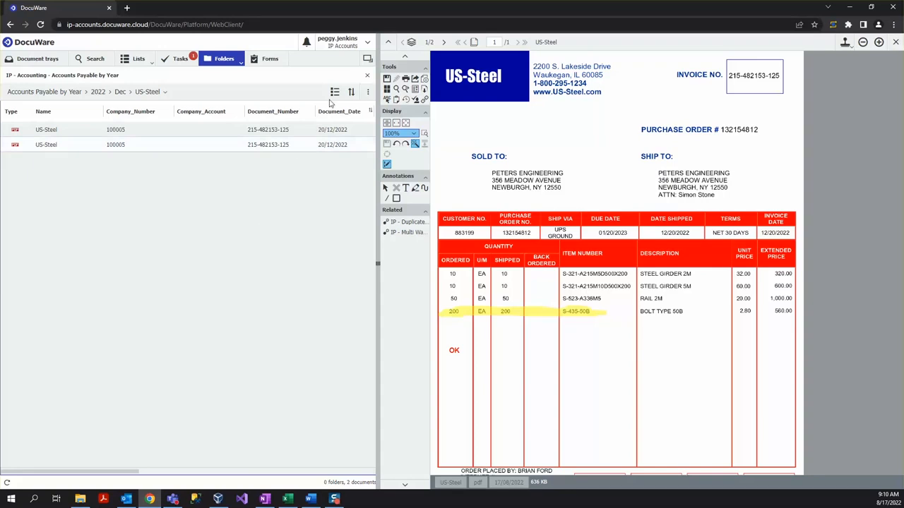
Go to Profile & Settings through the user account menu
click(338, 41)
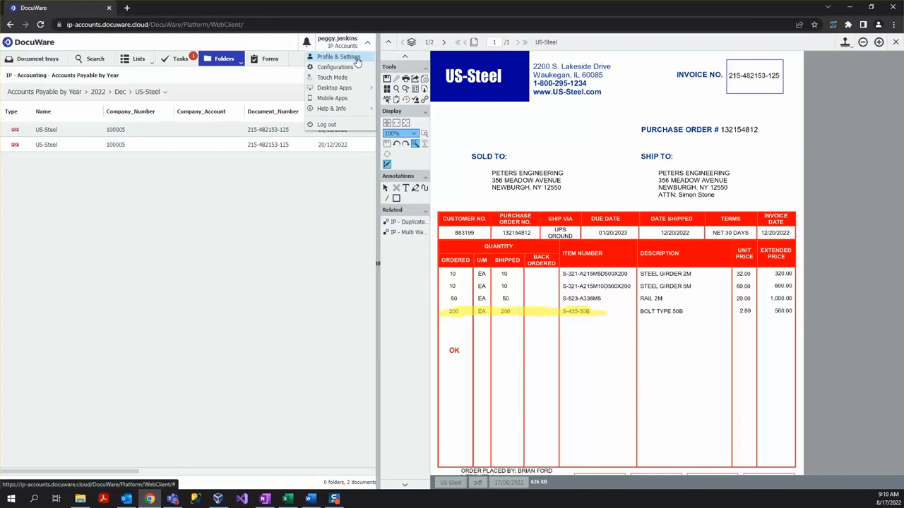
click(338, 57)
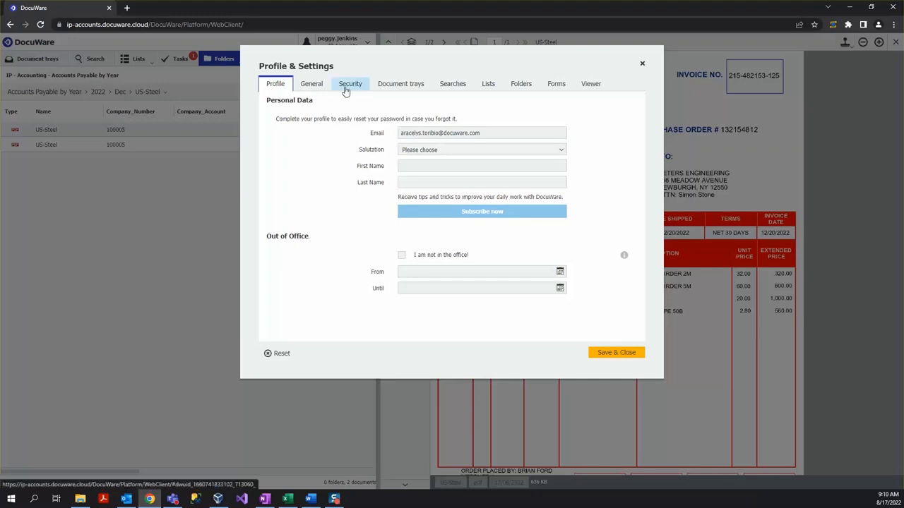
Show the Document trays settings and toggle the IP - Purchase Orders tray's visibility
click(349, 84)
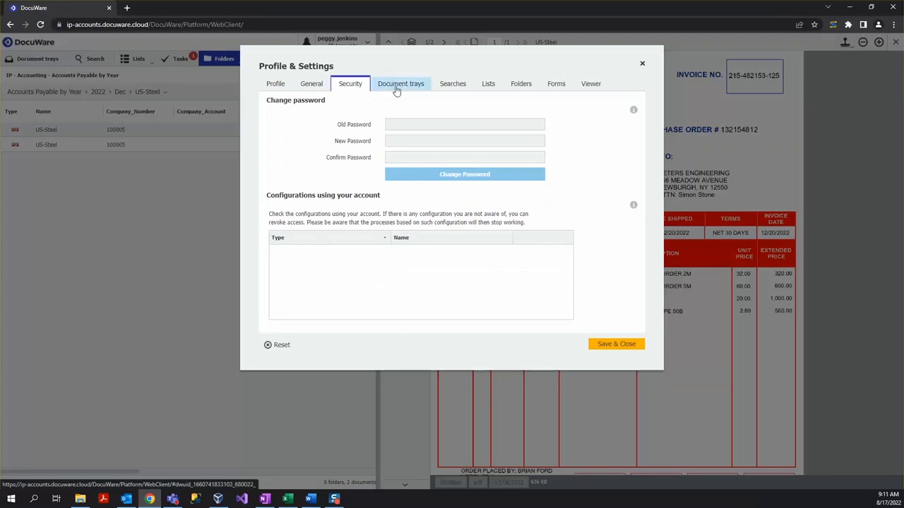
click(400, 83)
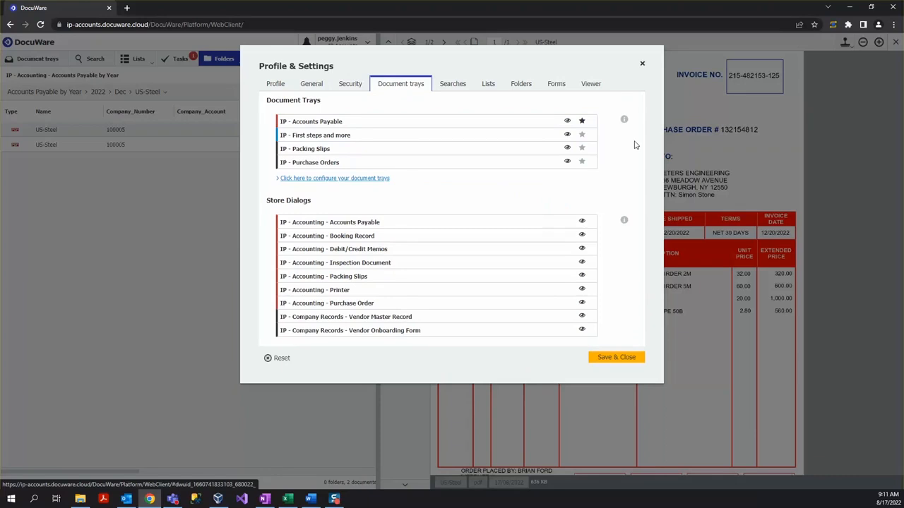
mouse_move(602, 192)
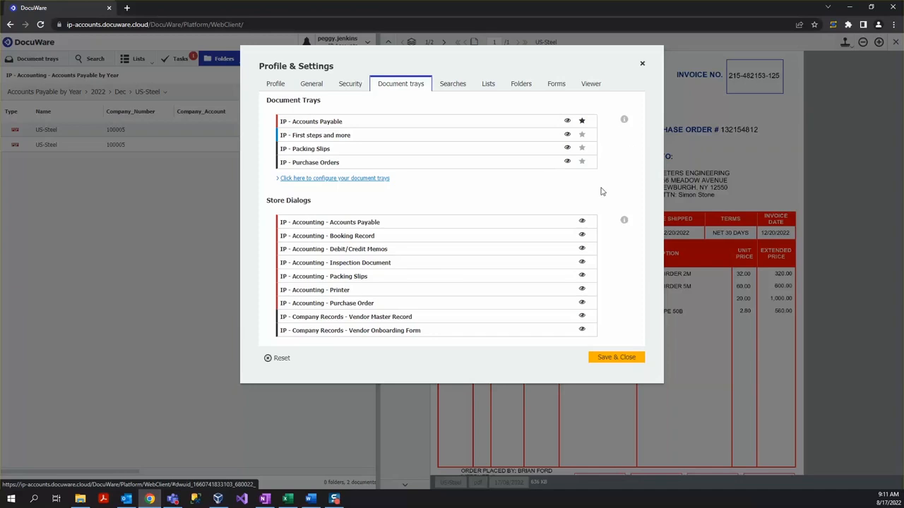
mouse_move(566, 162)
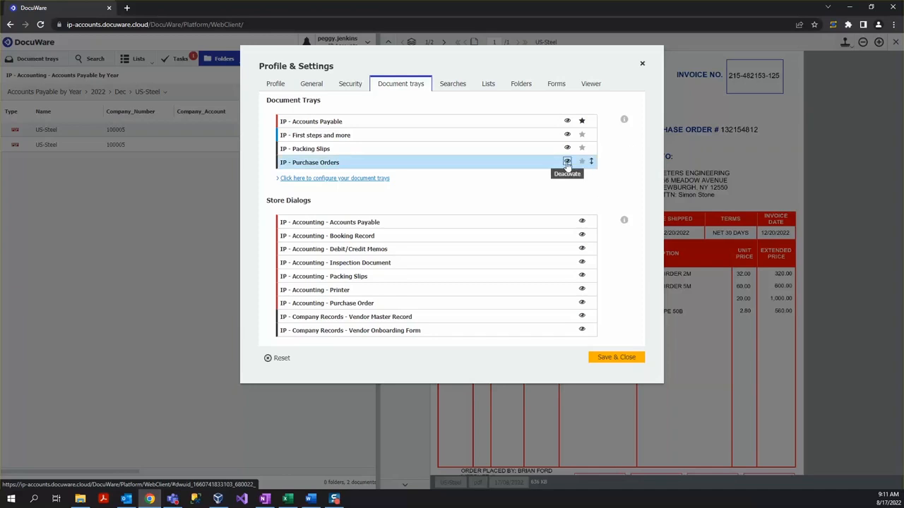
click(566, 162)
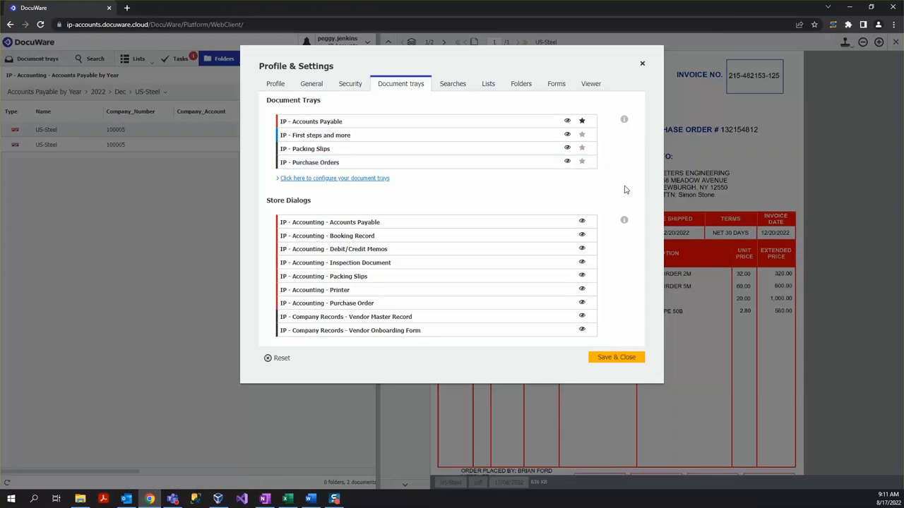
mouse_move(497, 162)
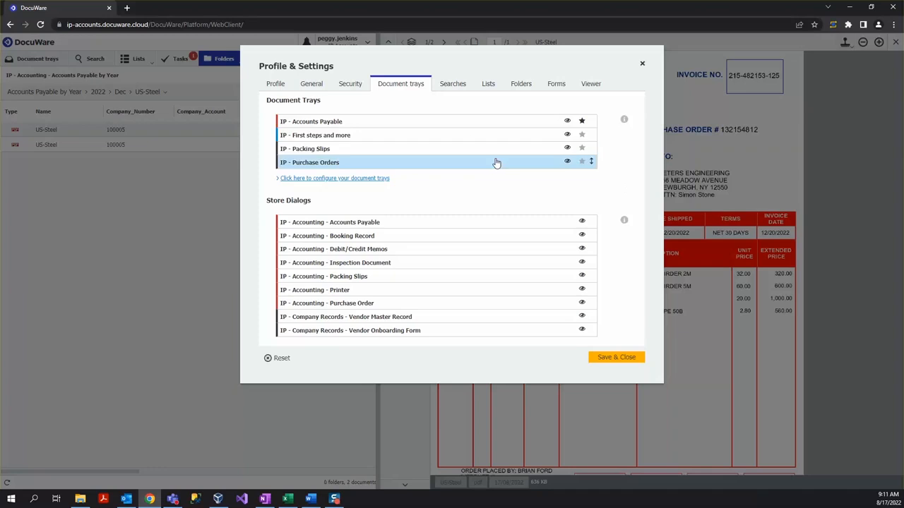
Show the Searches page listing three search dialogs and three result lists
click(453, 83)
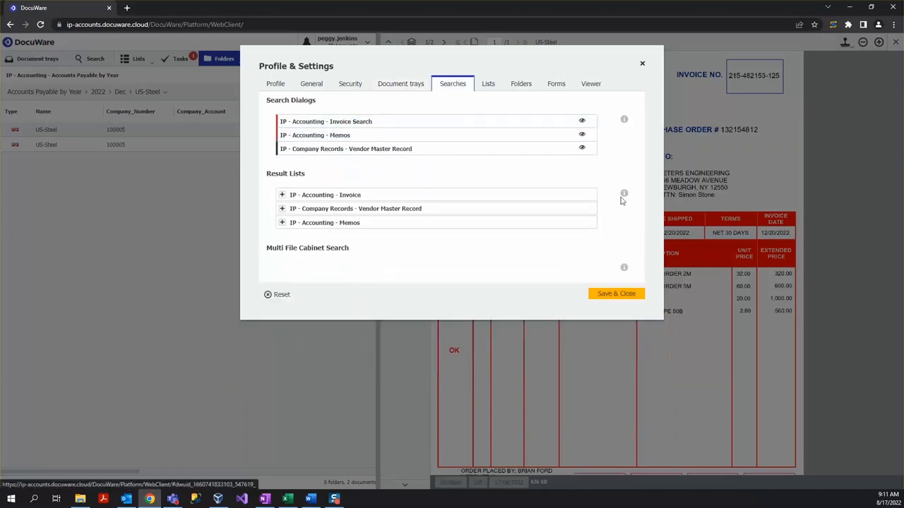
mouse_move(625, 184)
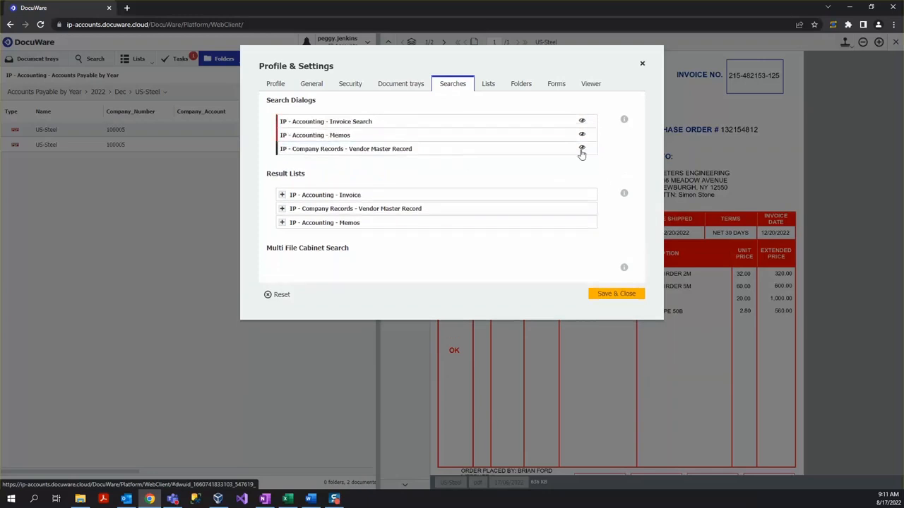
Switch to the Viewer settings and expand the left toolbar's Display group to reach Rotate page left
click(590, 83)
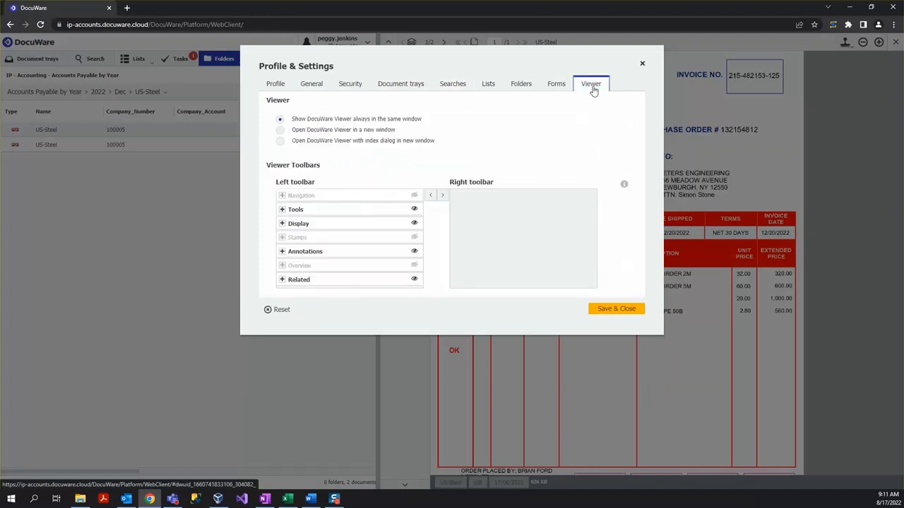
mouse_move(432, 174)
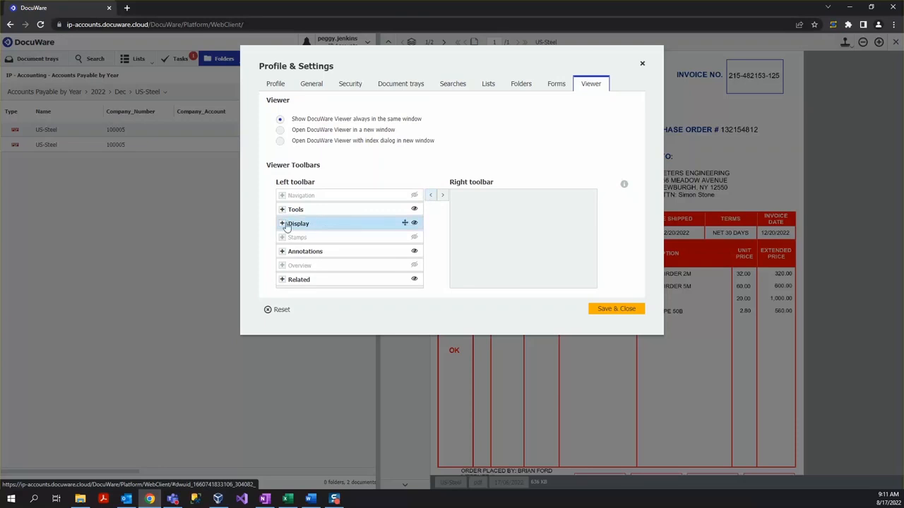
click(281, 223)
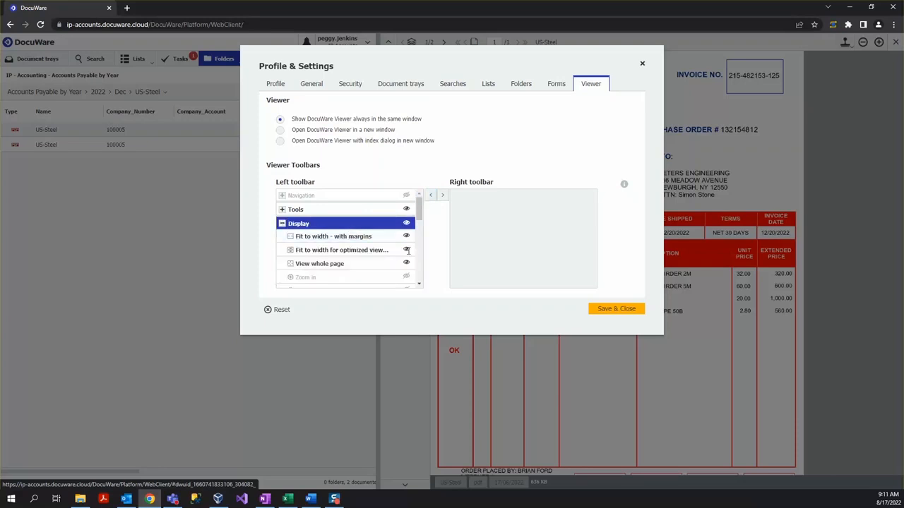
mouse_move(451, 235)
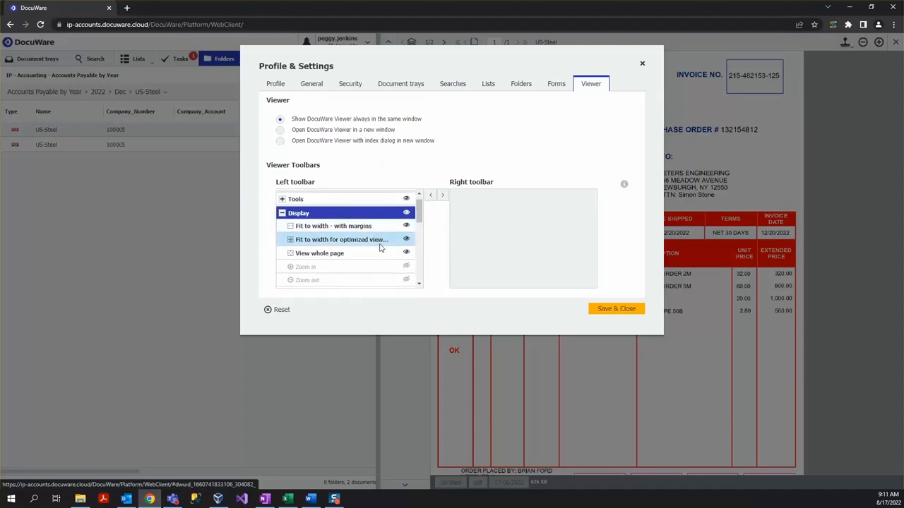
scroll(down, 3)
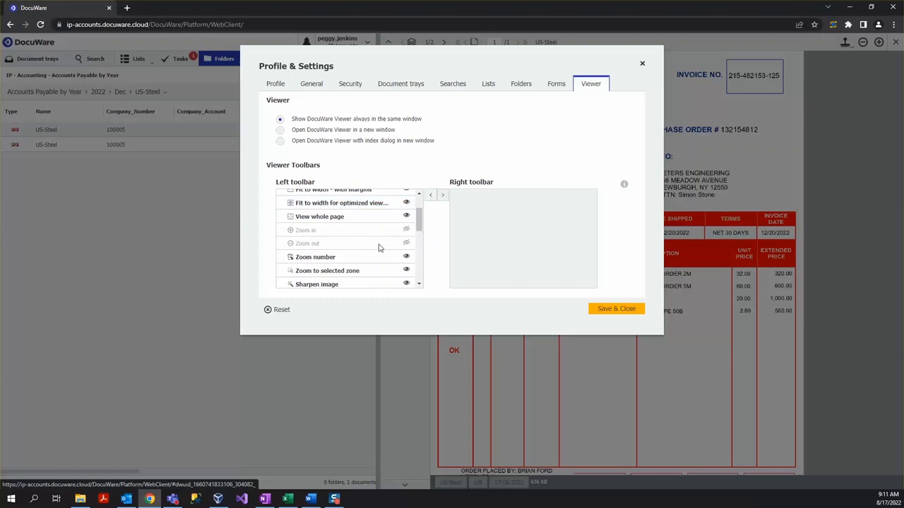
scroll(down, 3)
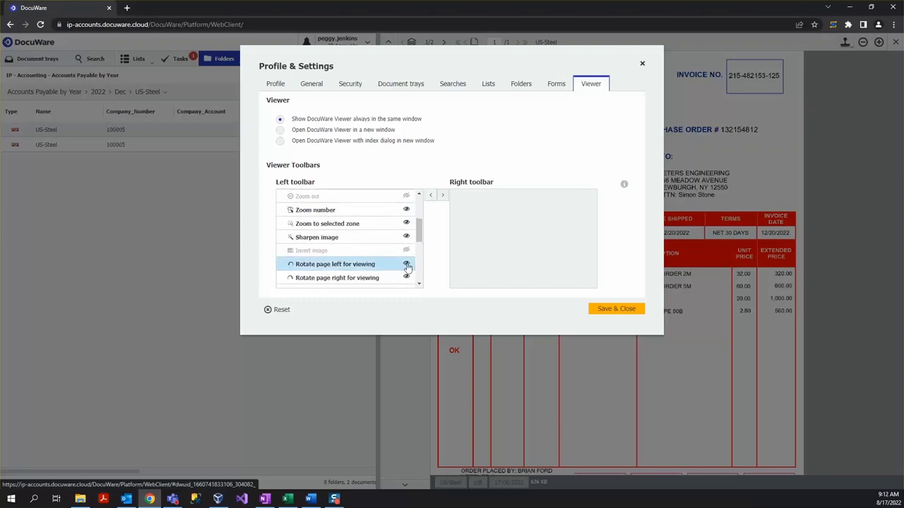
mouse_move(406, 264)
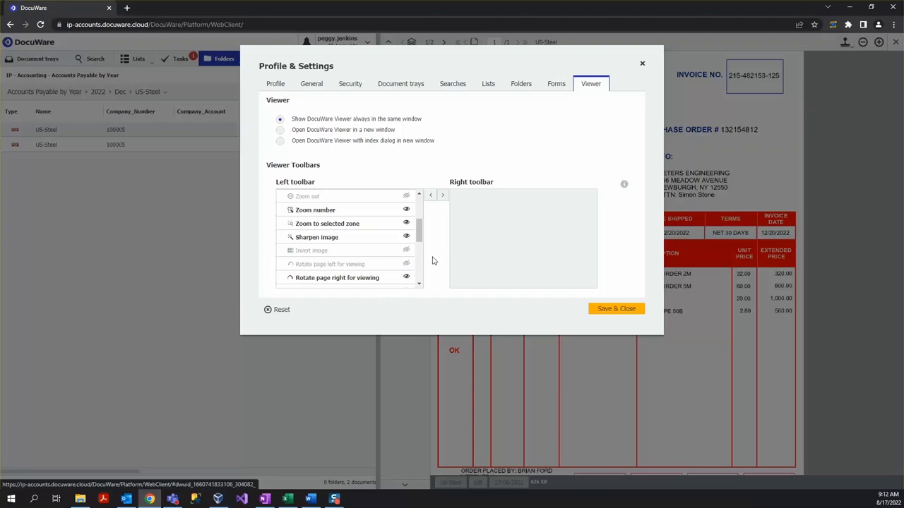
mouse_move(421, 172)
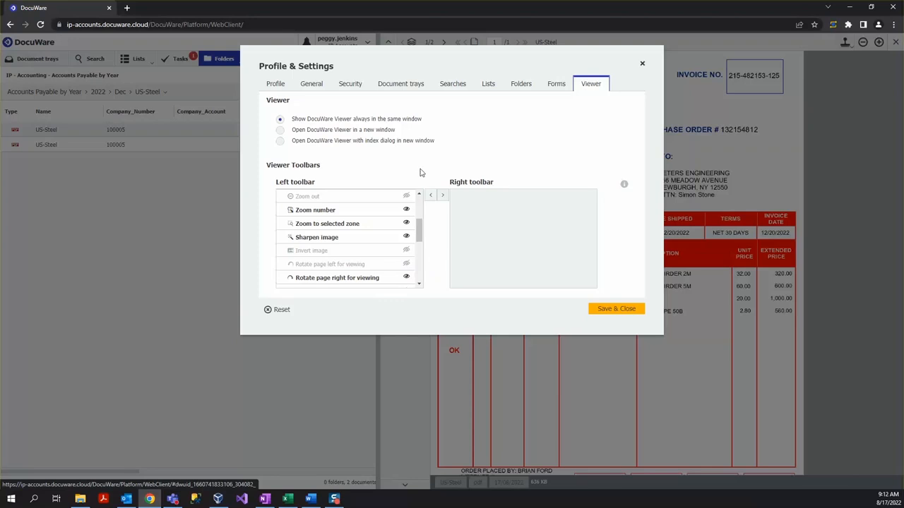
mouse_move(437, 141)
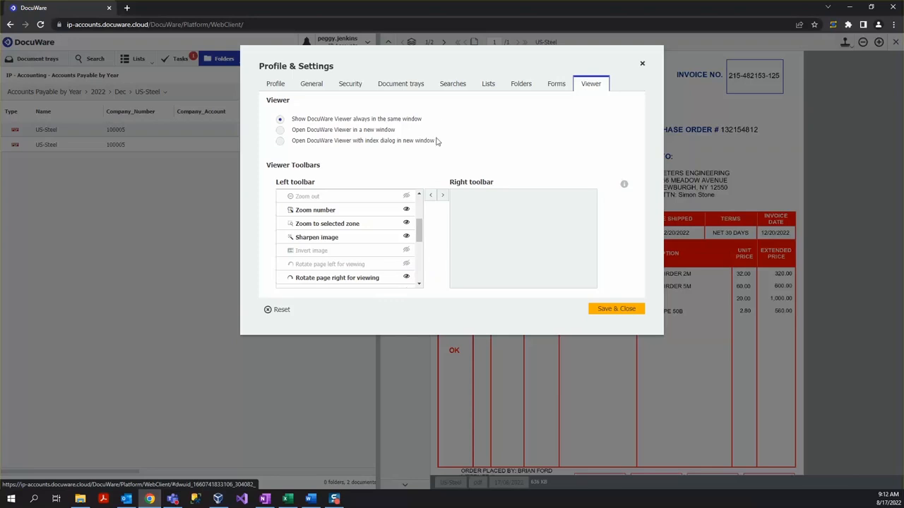
mouse_move(429, 118)
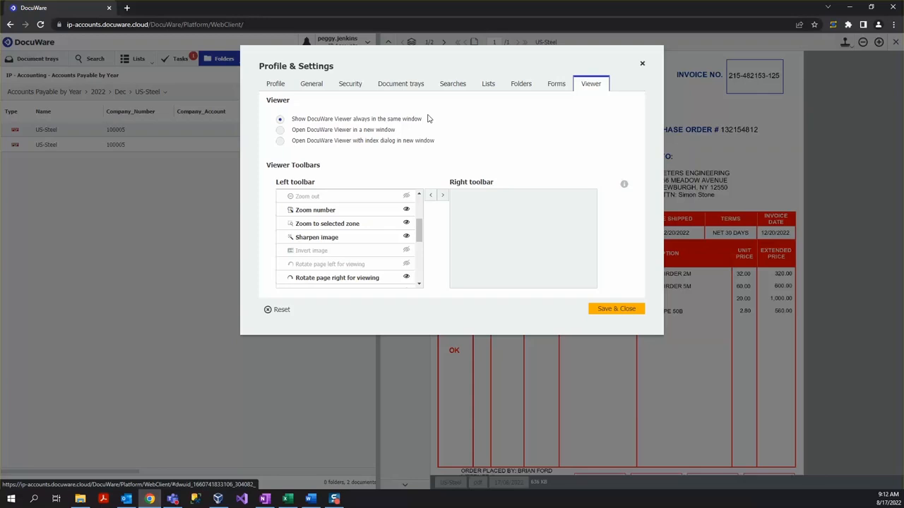
mouse_move(422, 118)
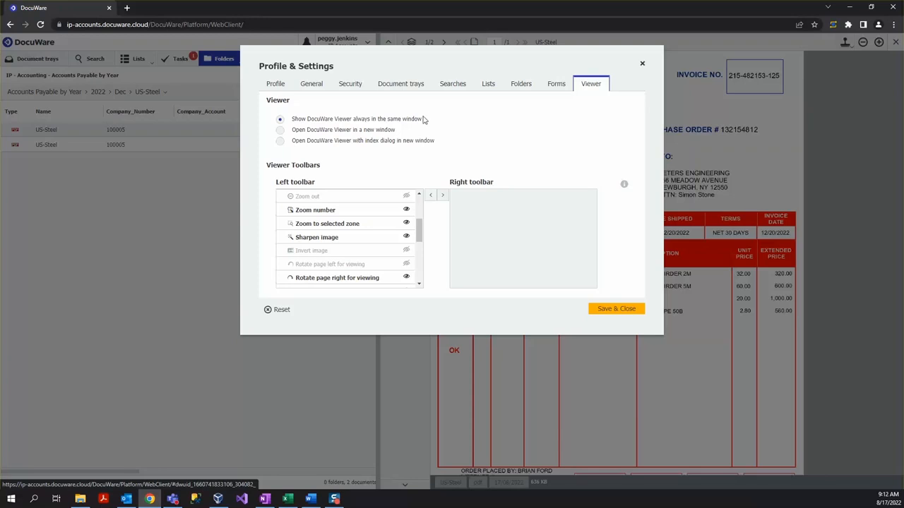
mouse_move(378, 131)
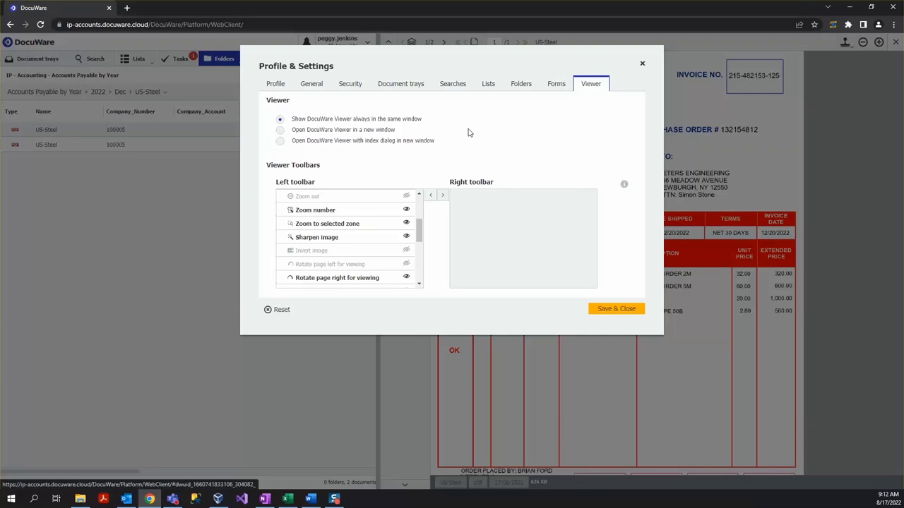
mouse_move(507, 150)
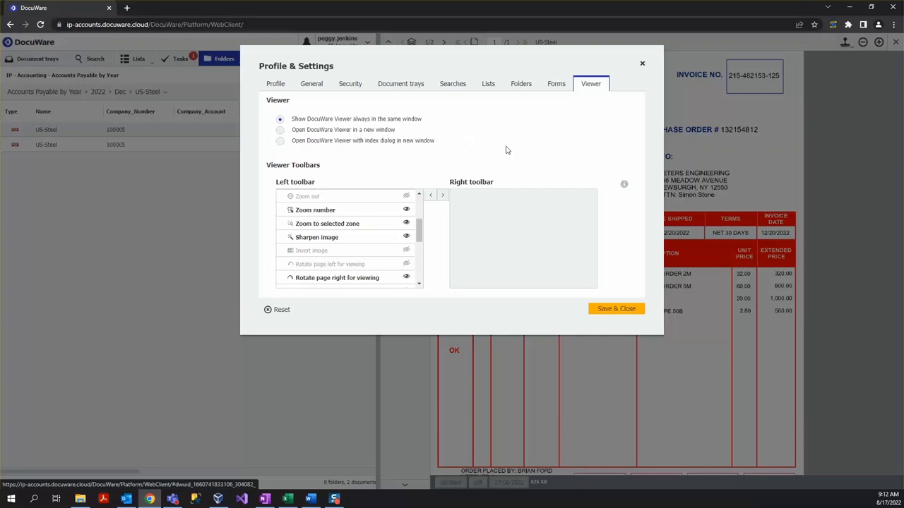
mouse_move(642, 64)
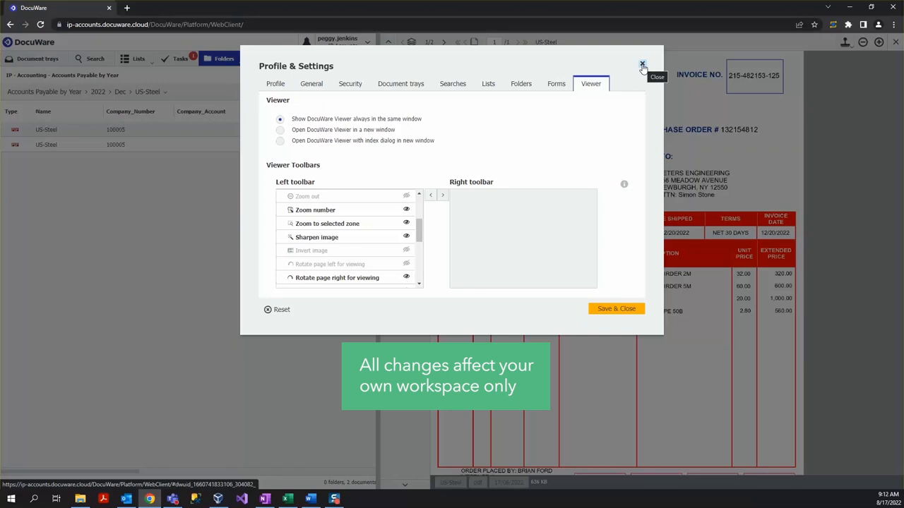
mouse_move(640, 93)
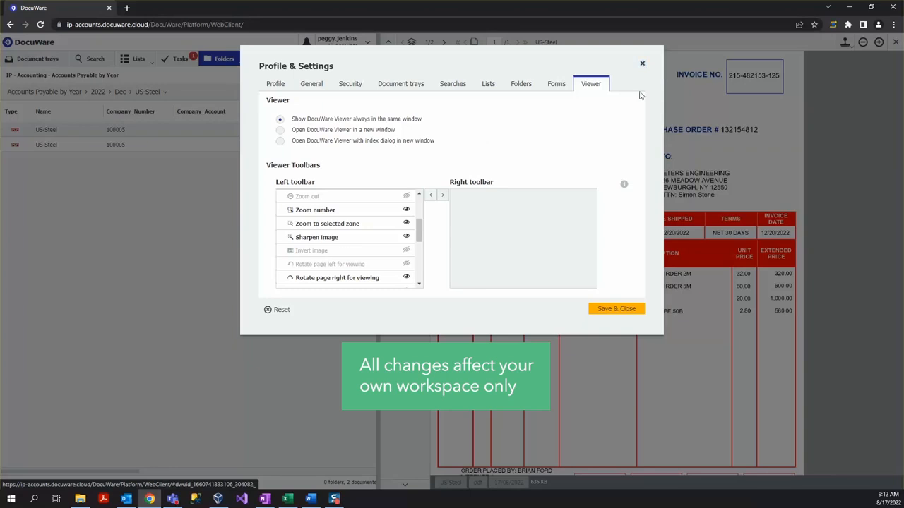